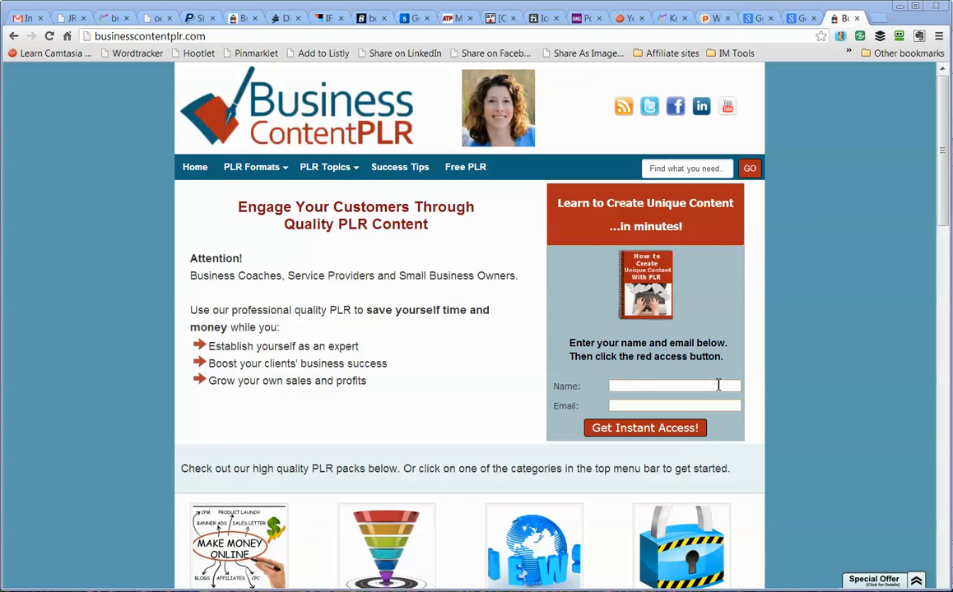
mouse_move(69, 224)
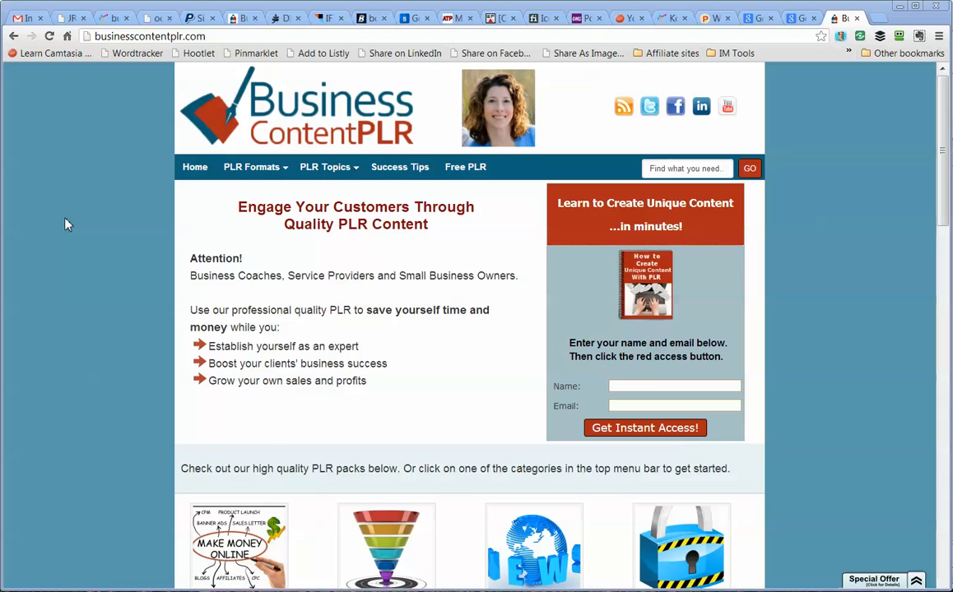
mouse_move(82, 114)
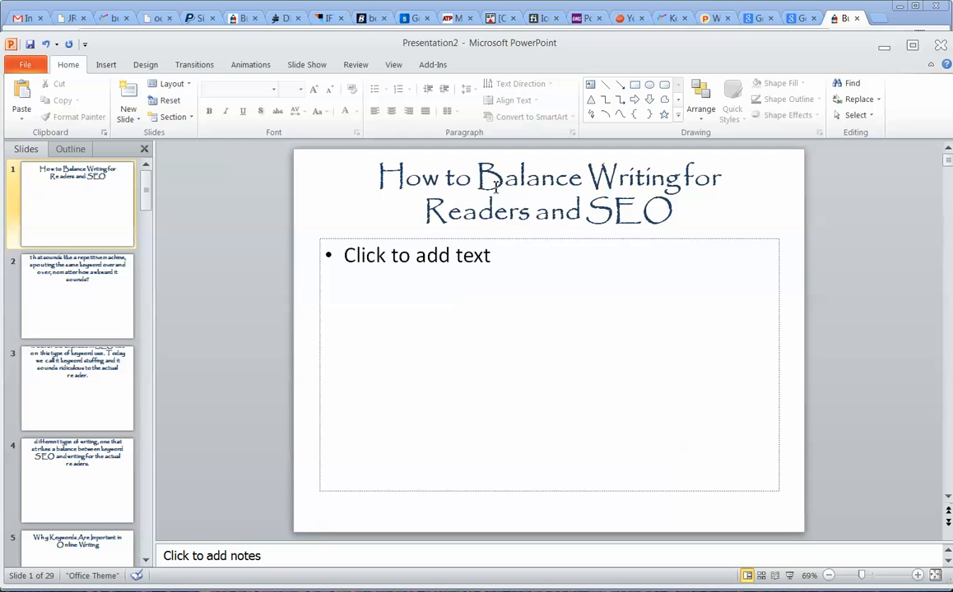
mouse_move(603, 270)
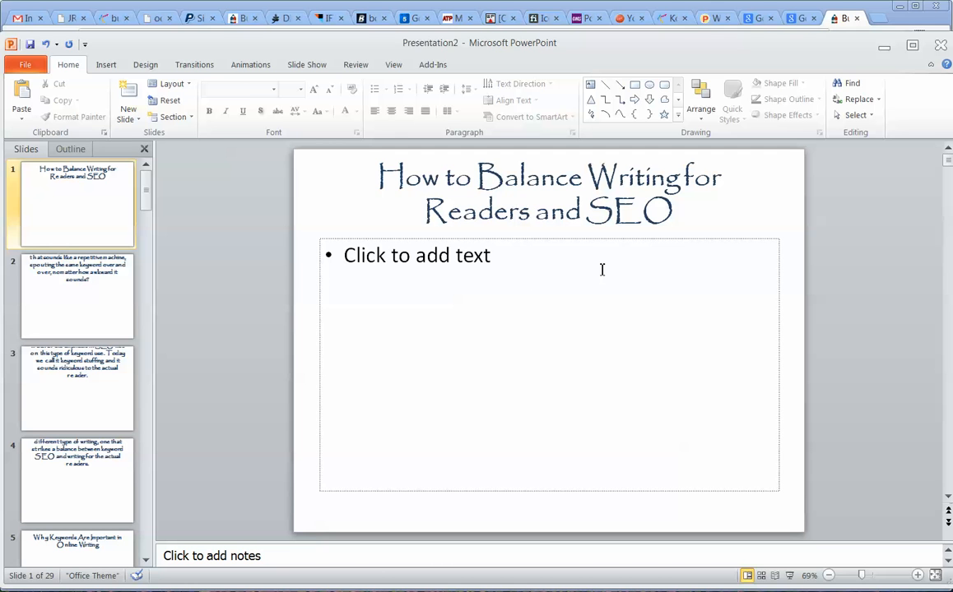
Step: Show the presentation's view options on the ribbon
click(393, 64)
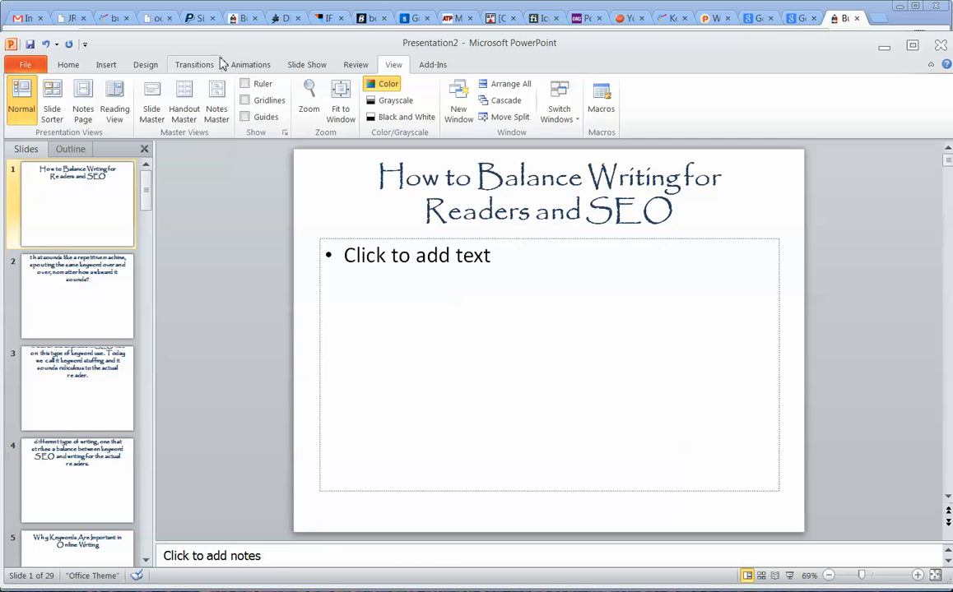
Step: Enter Slide Master view and apply the Urban theme to the master
click(151, 99)
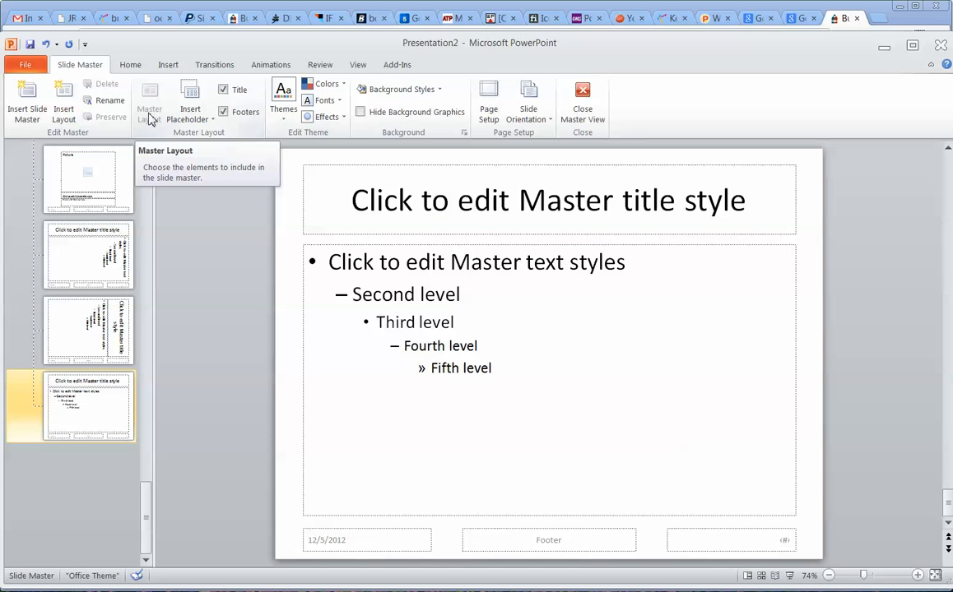
mouse_move(283, 99)
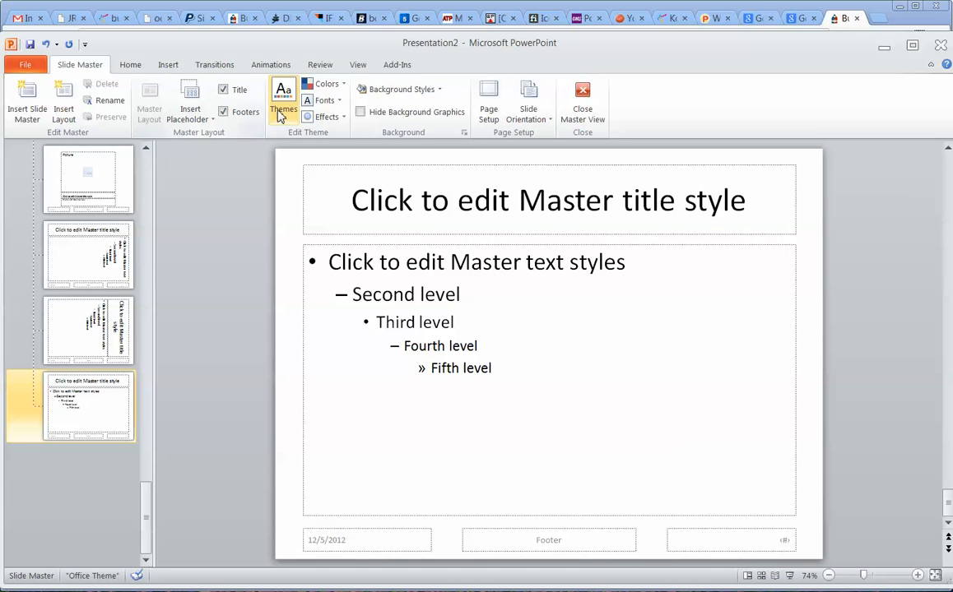
click(283, 102)
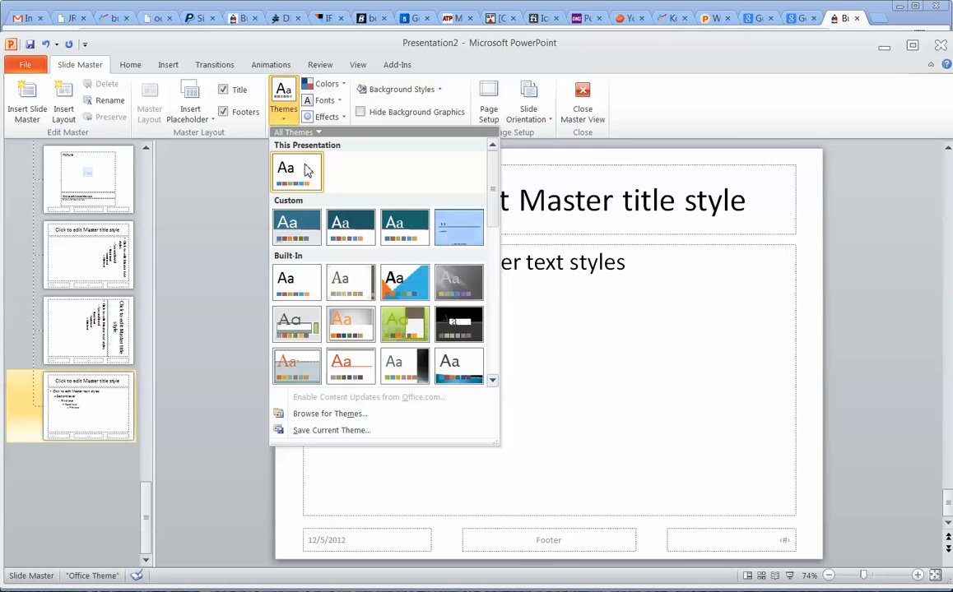
mouse_move(352, 322)
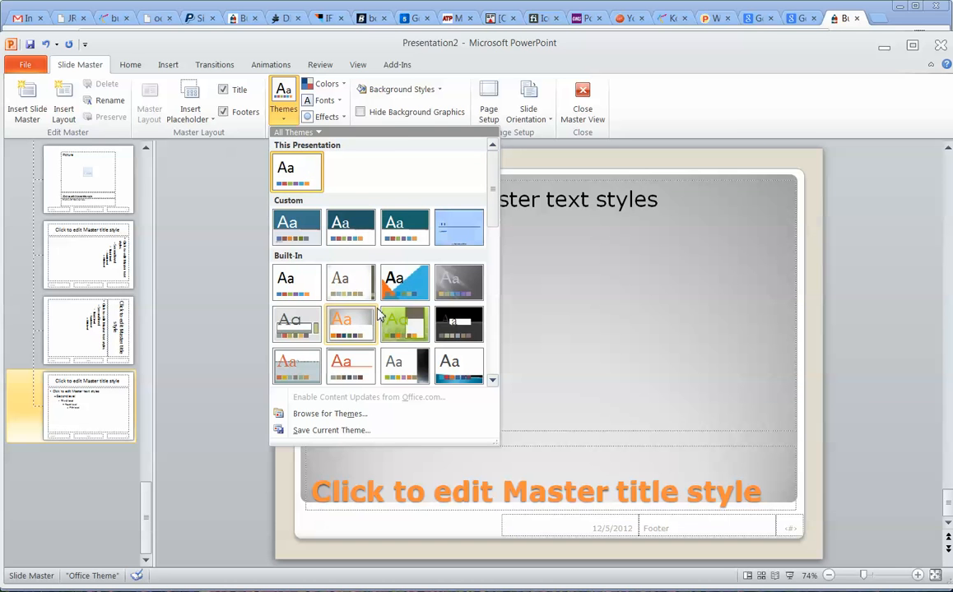
scroll(down, 3)
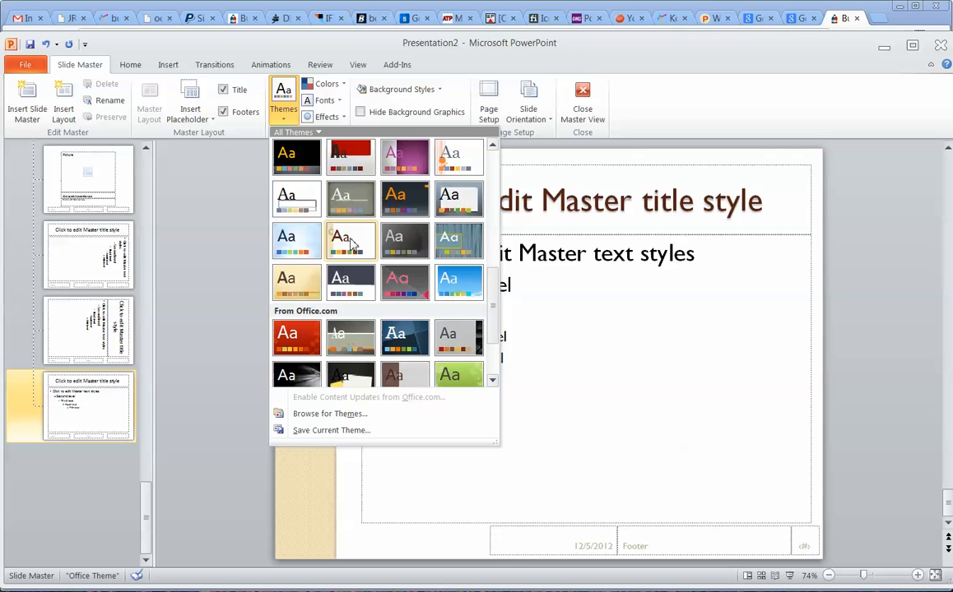
mouse_move(360, 287)
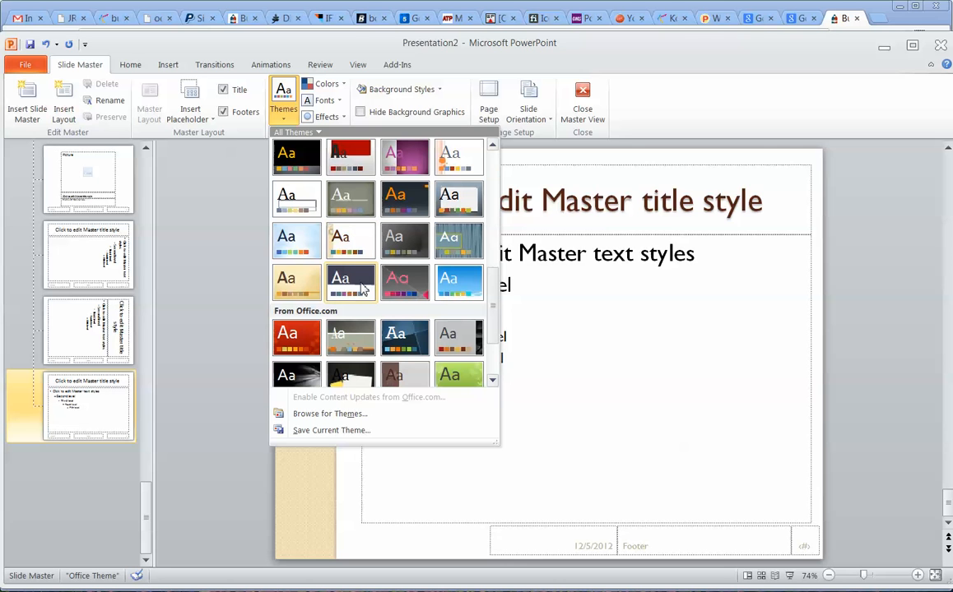
click(349, 283)
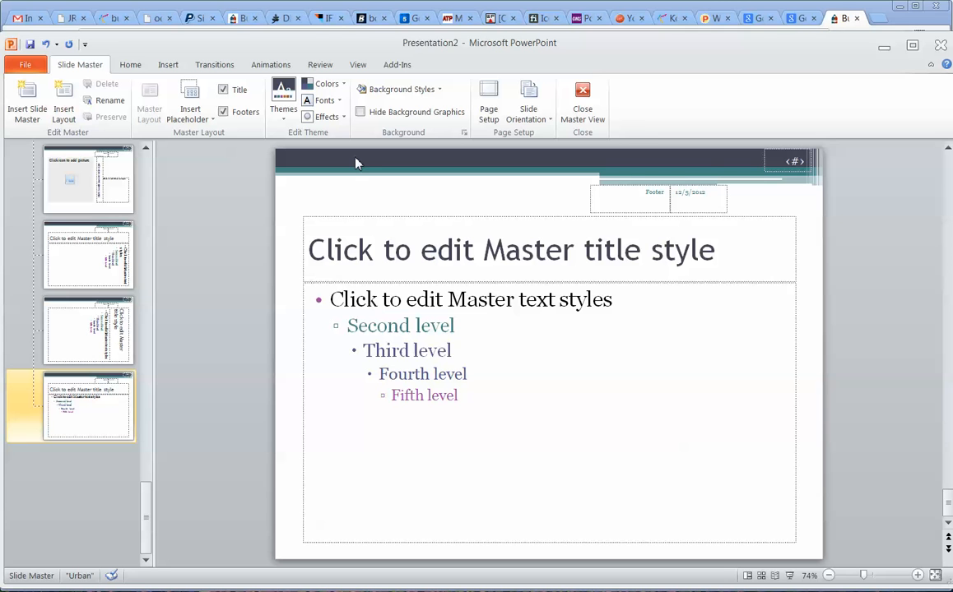
mouse_move(357, 163)
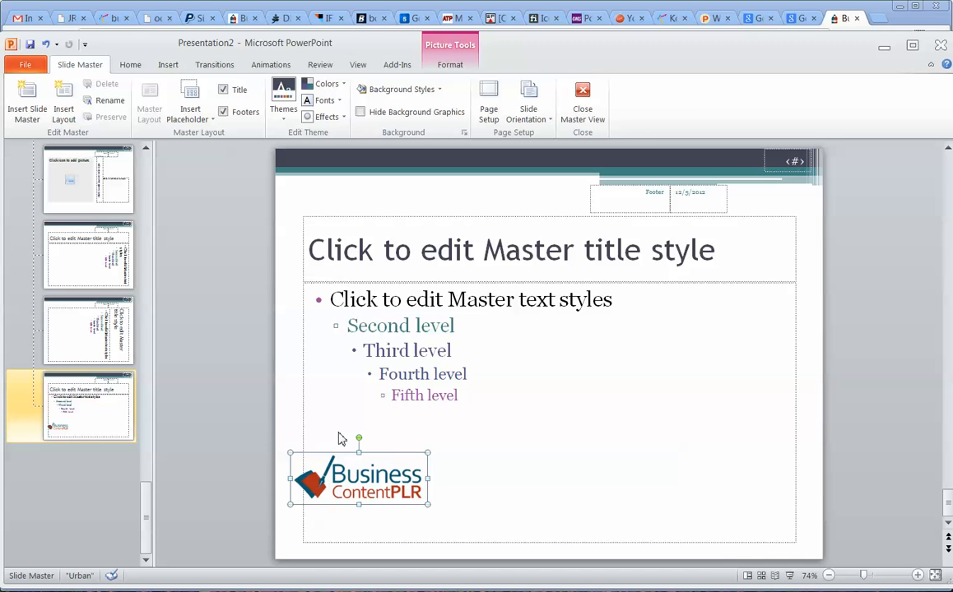
Step: Insert the Business Content PLR logo on the master, shrink it and place it lower-left
click(168, 64)
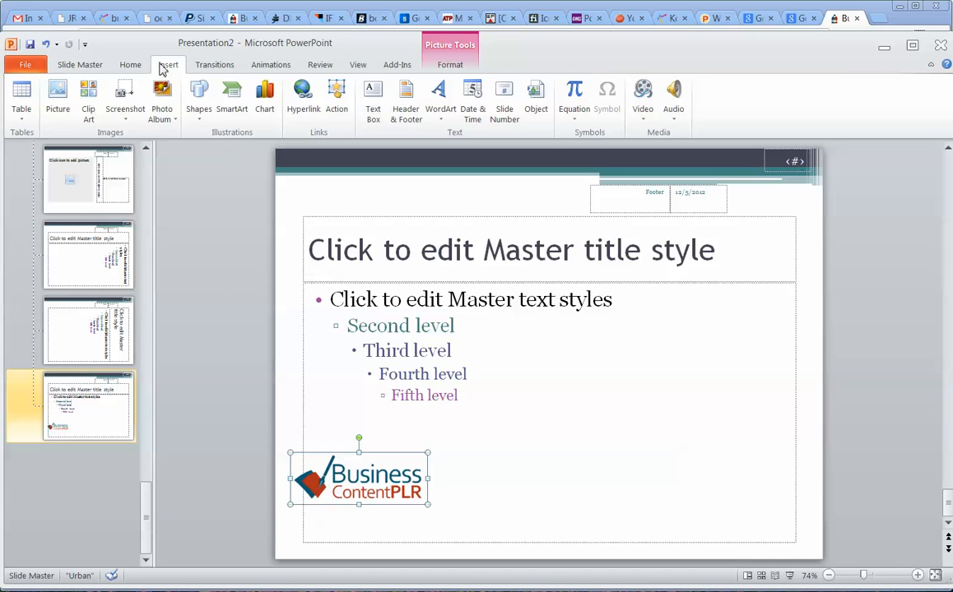
mouse_move(375, 438)
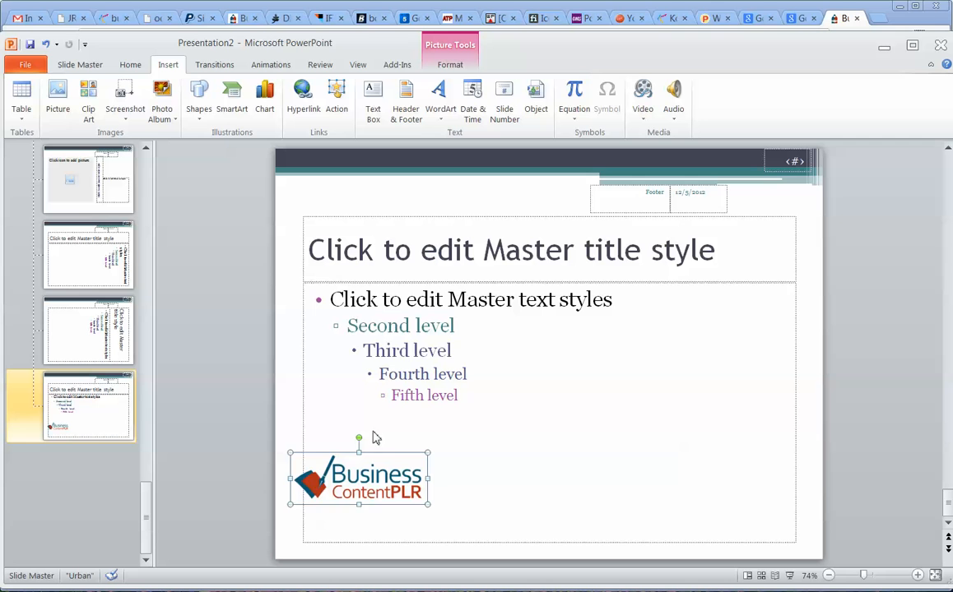
mouse_move(290, 454)
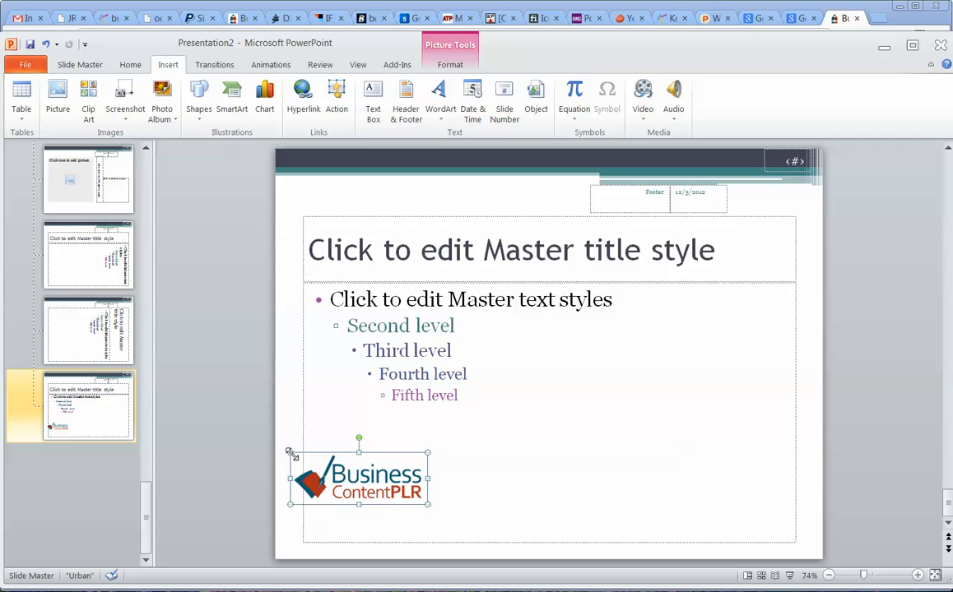
drag(359, 478, 372, 481)
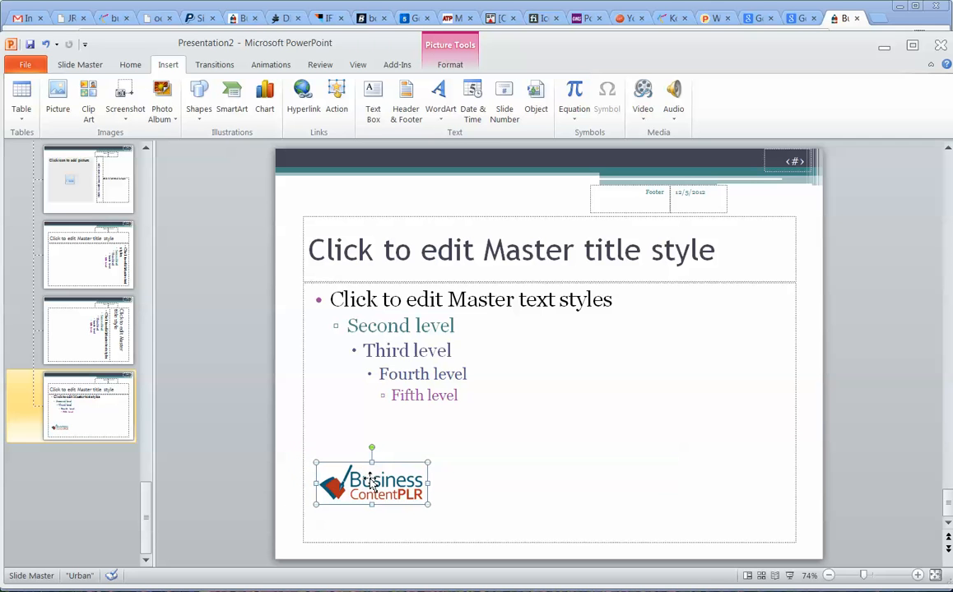
drag(372, 480, 349, 523)
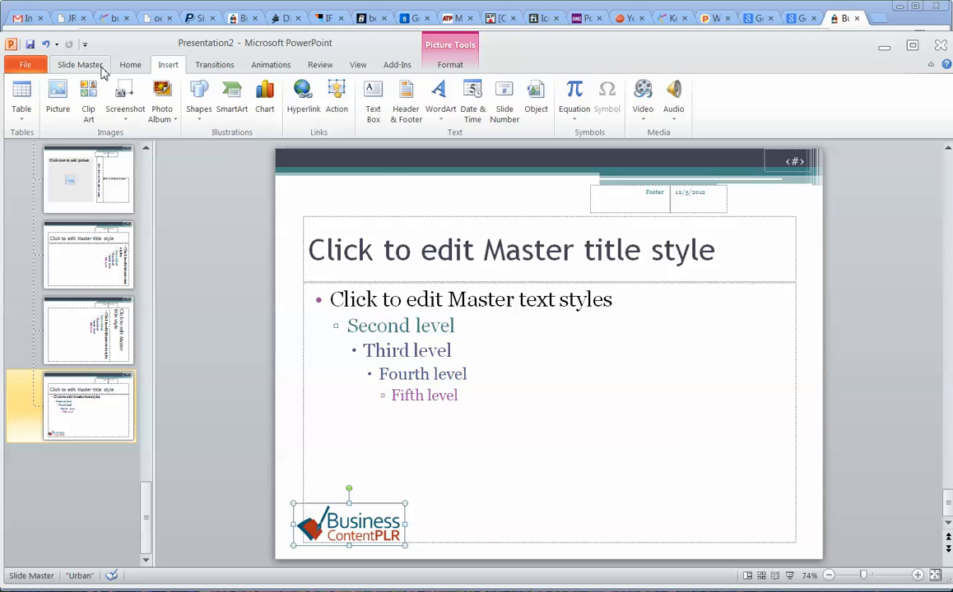
click(79, 64)
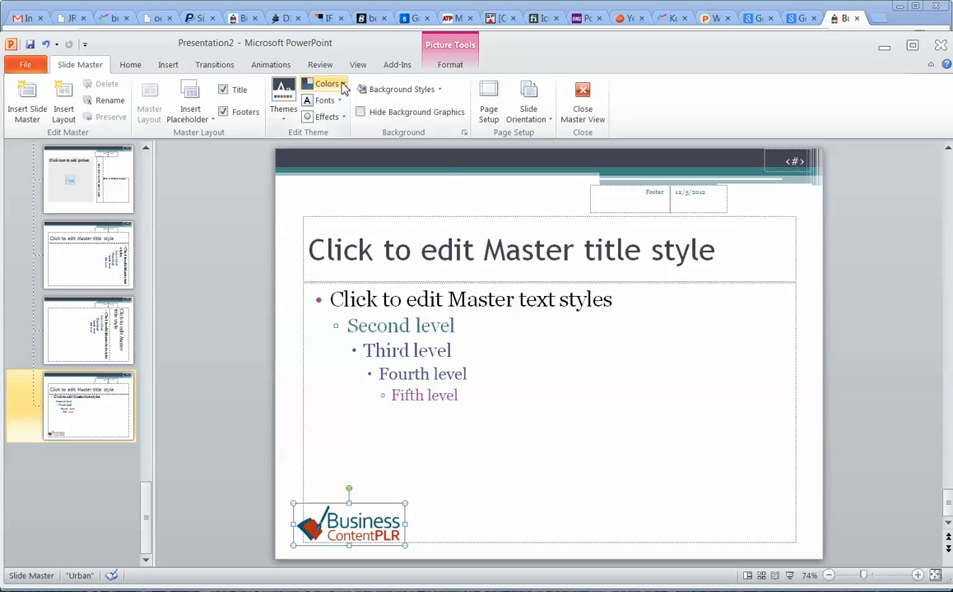
Step: Apply a blue-and-red built-in colour scheme to the master, then reopen the colour schemes
click(326, 89)
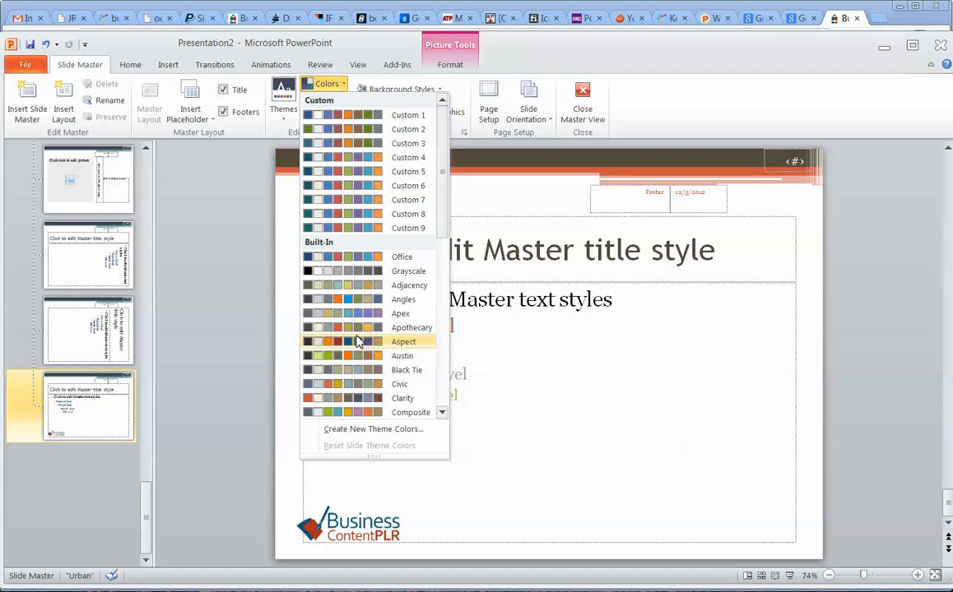
click(408, 269)
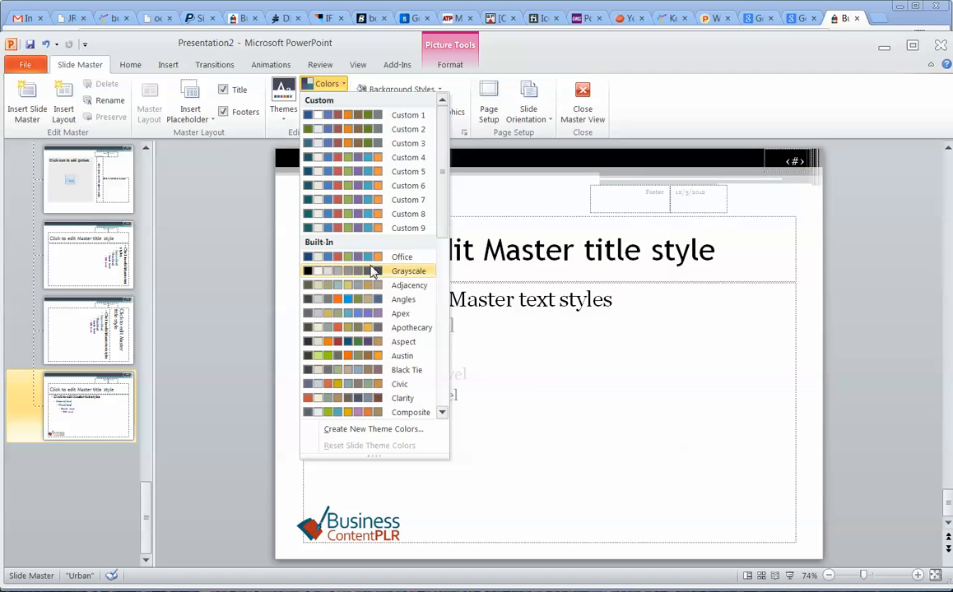
mouse_move(402, 256)
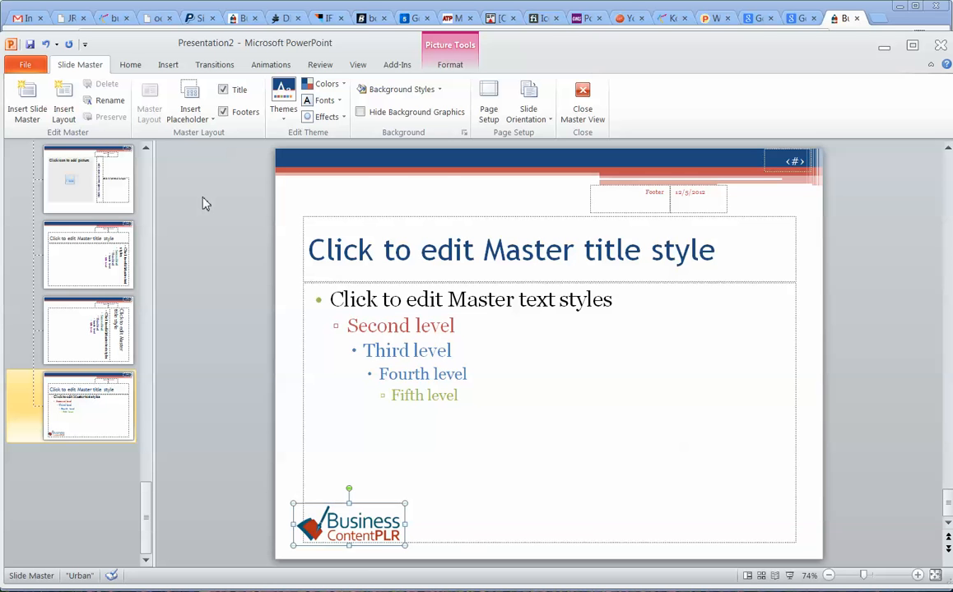
click(326, 82)
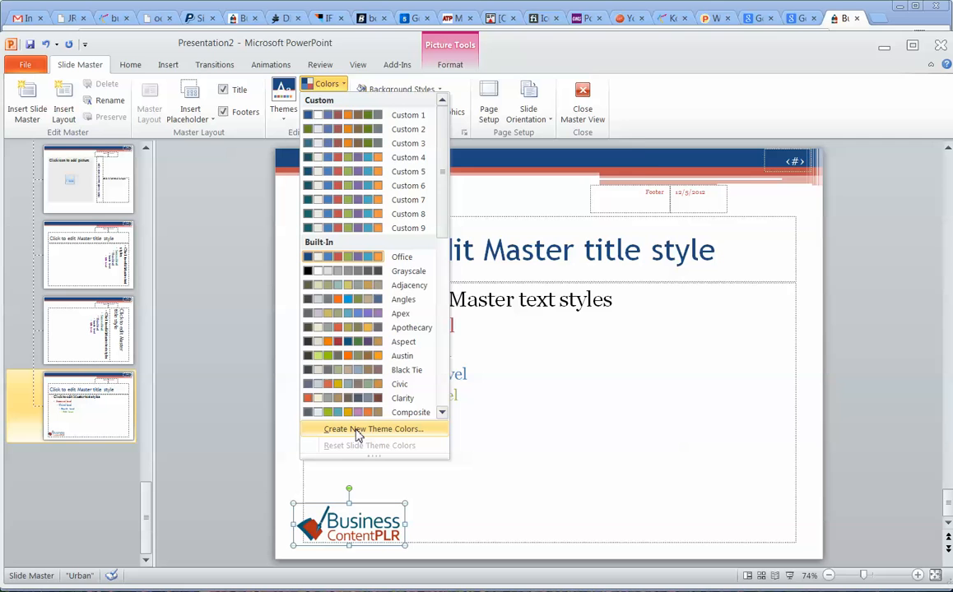
Step: Start a new custom theme colour set and pick a new Text/Background - Dark 2 colour
click(376, 428)
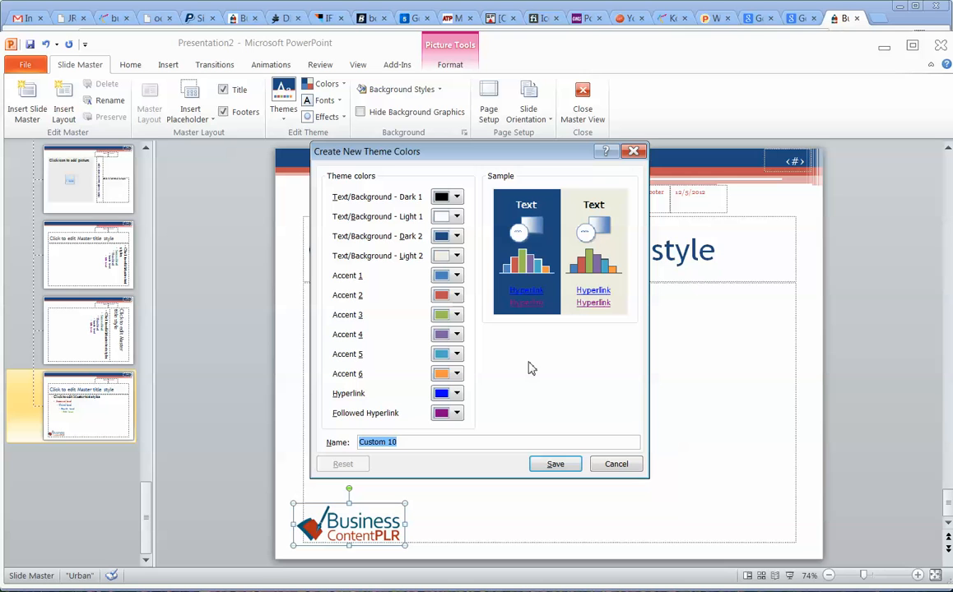
mouse_move(510, 214)
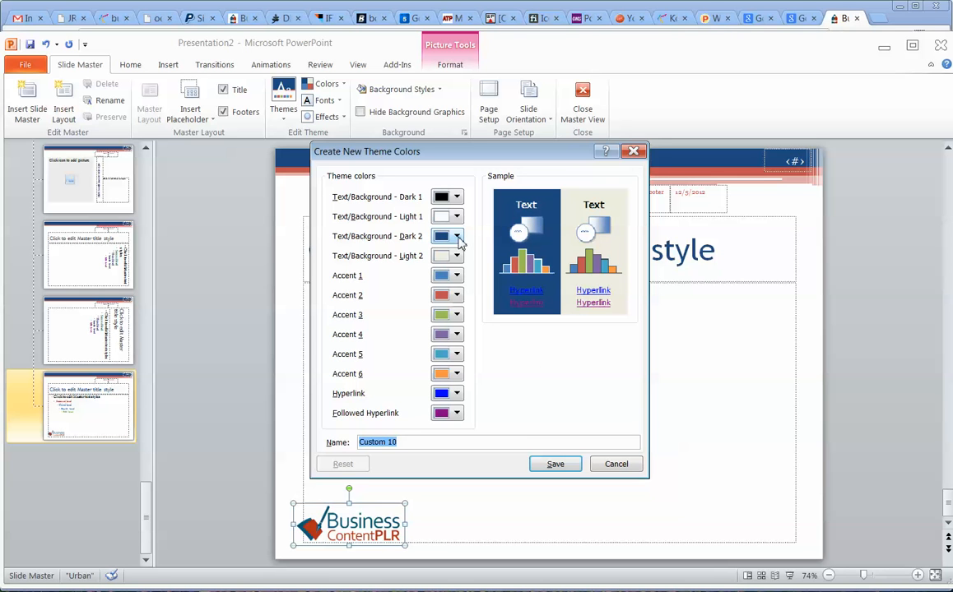
mouse_move(458, 217)
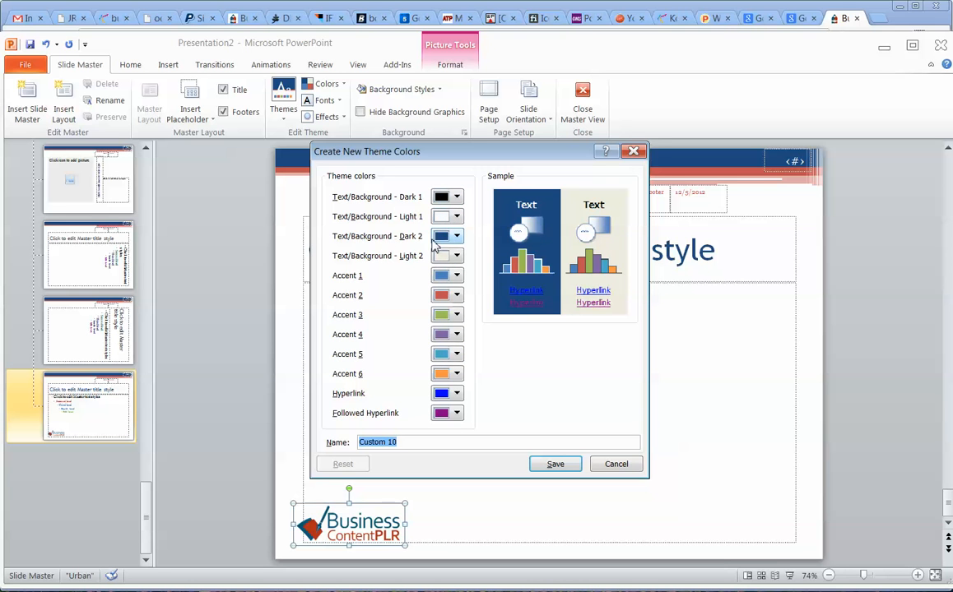
mouse_move(459, 246)
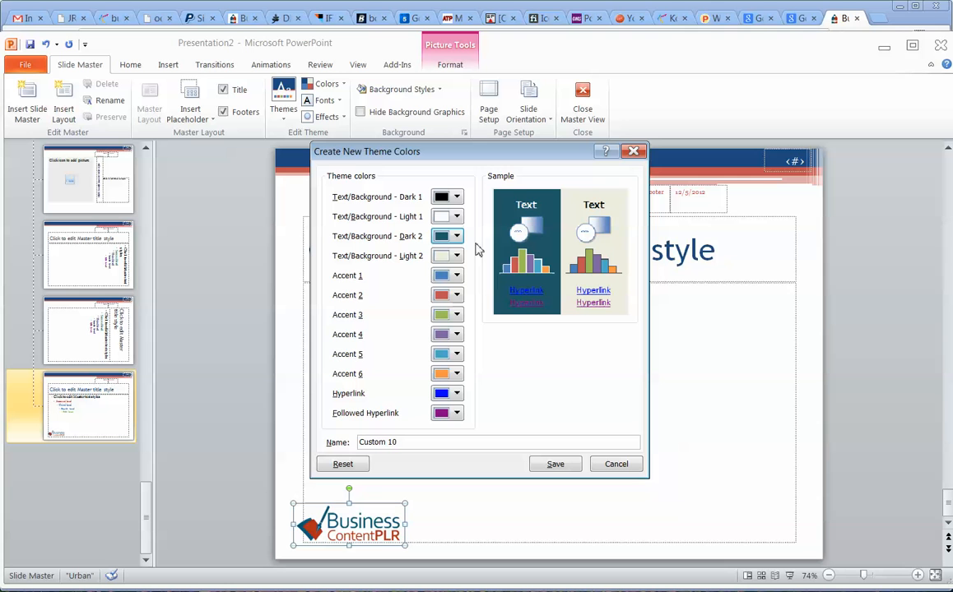
mouse_move(464, 234)
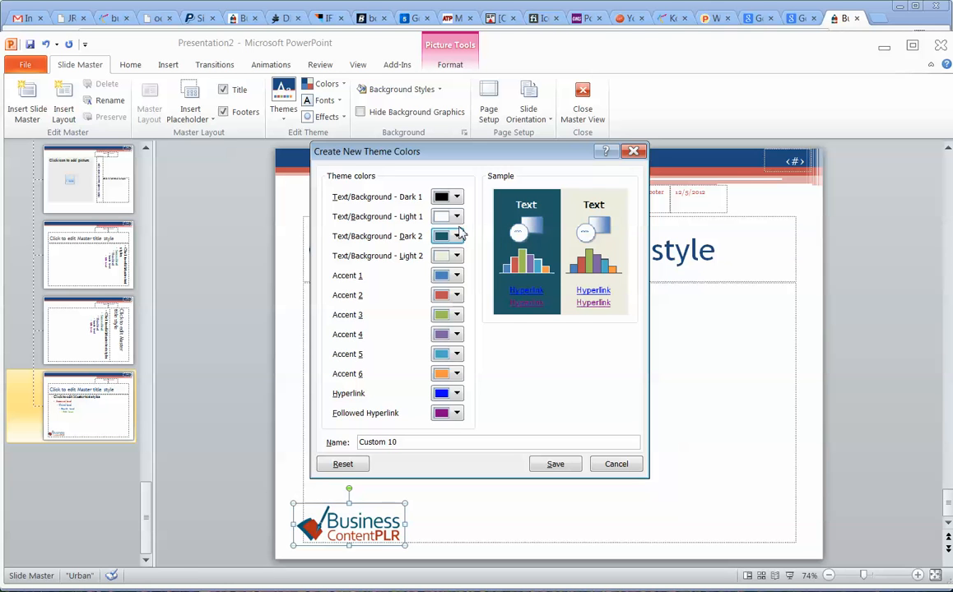
click(457, 237)
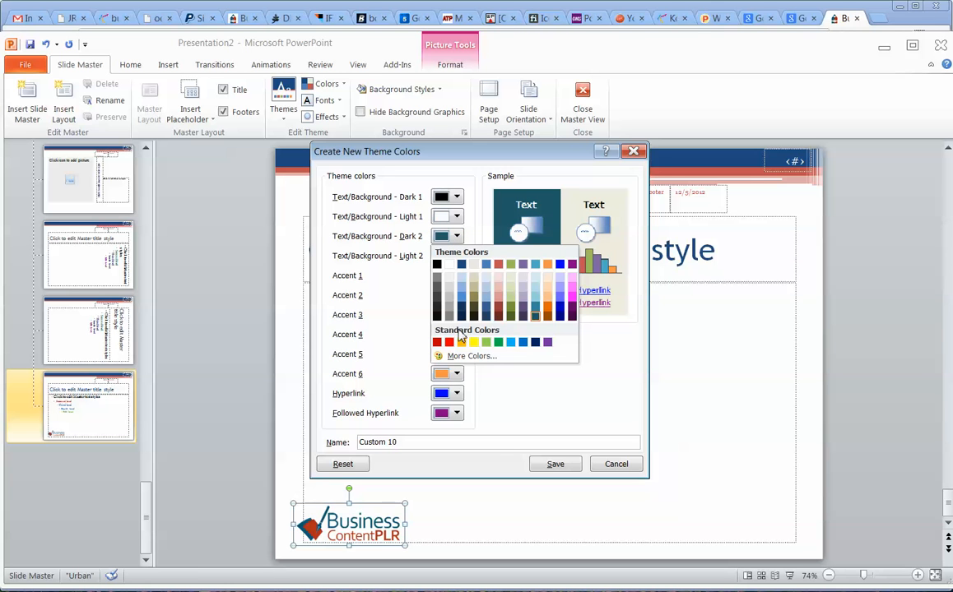
Step: Choose a custom dark teal-blue (RGB 23, 104, 113) as the second dark colour and confirm it
click(471, 356)
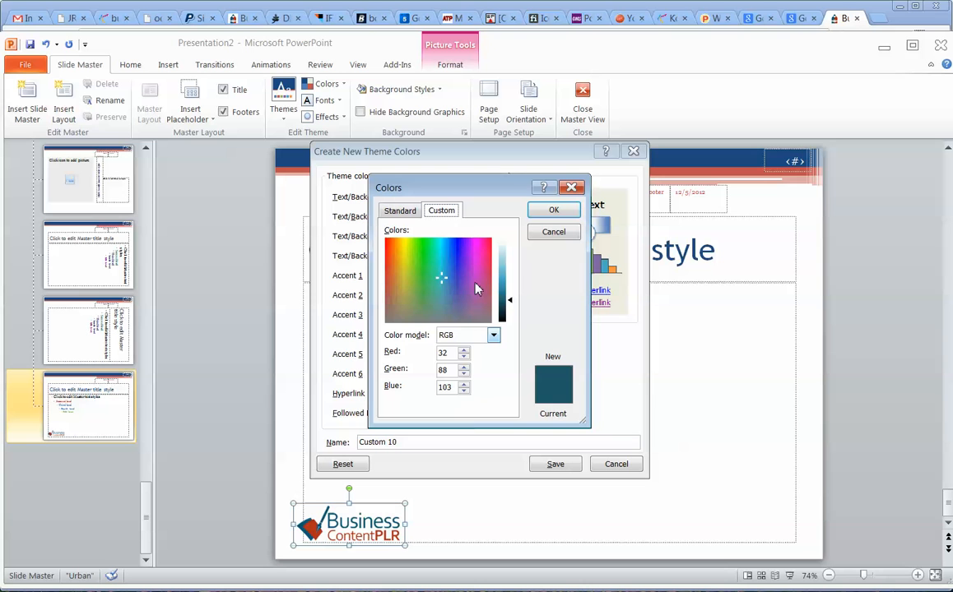
click(437, 273)
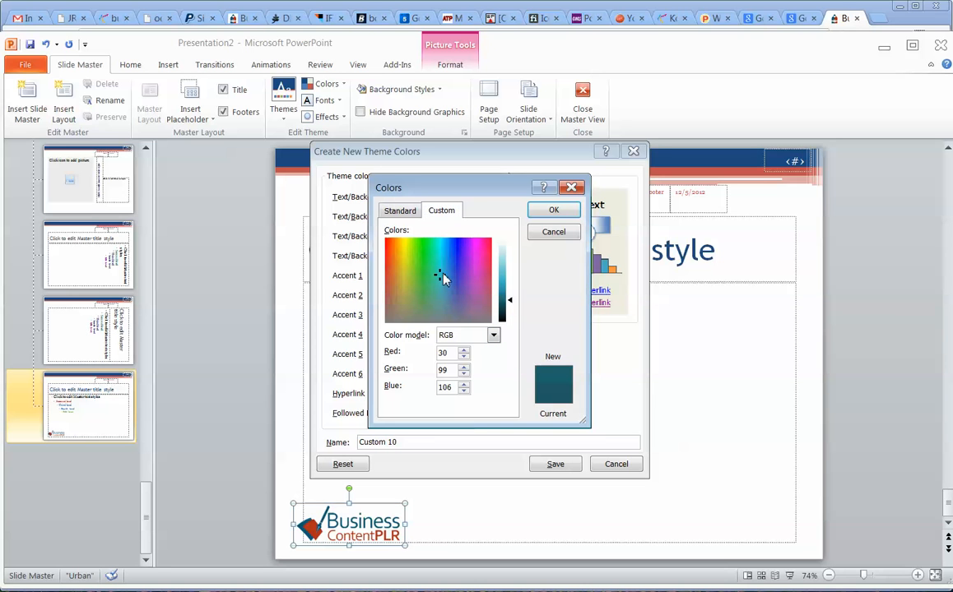
click(443, 271)
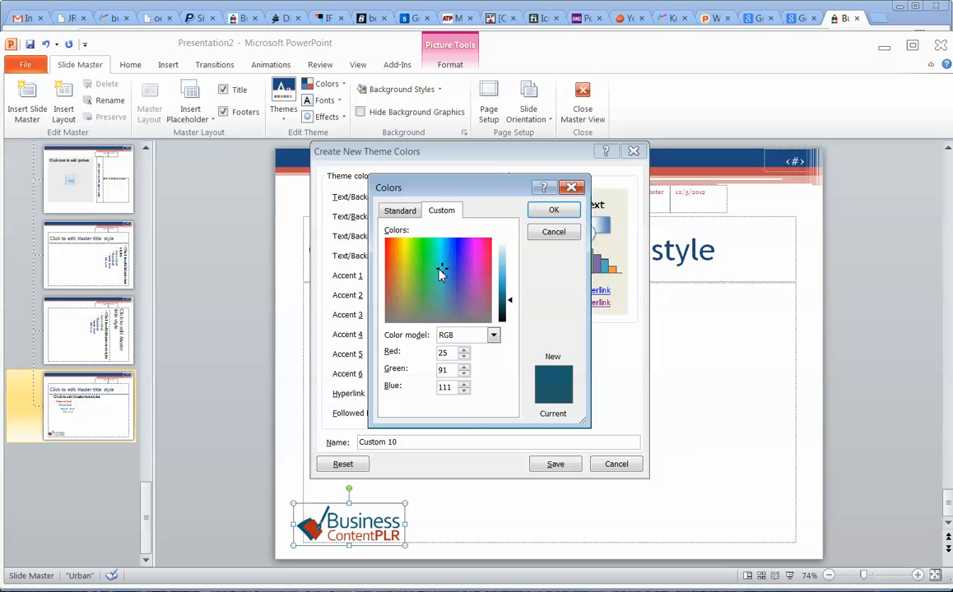
click(441, 269)
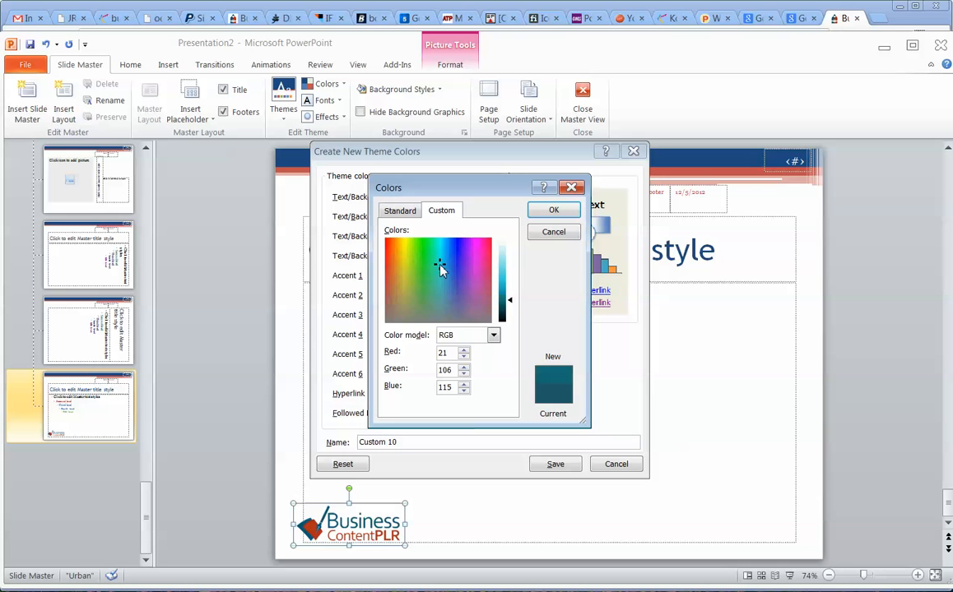
click(440, 275)
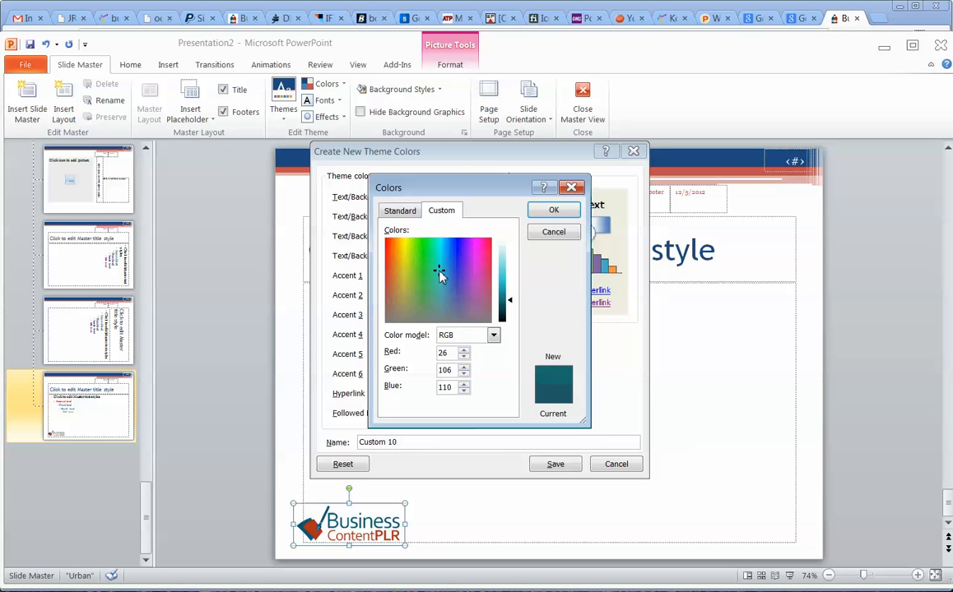
click(441, 276)
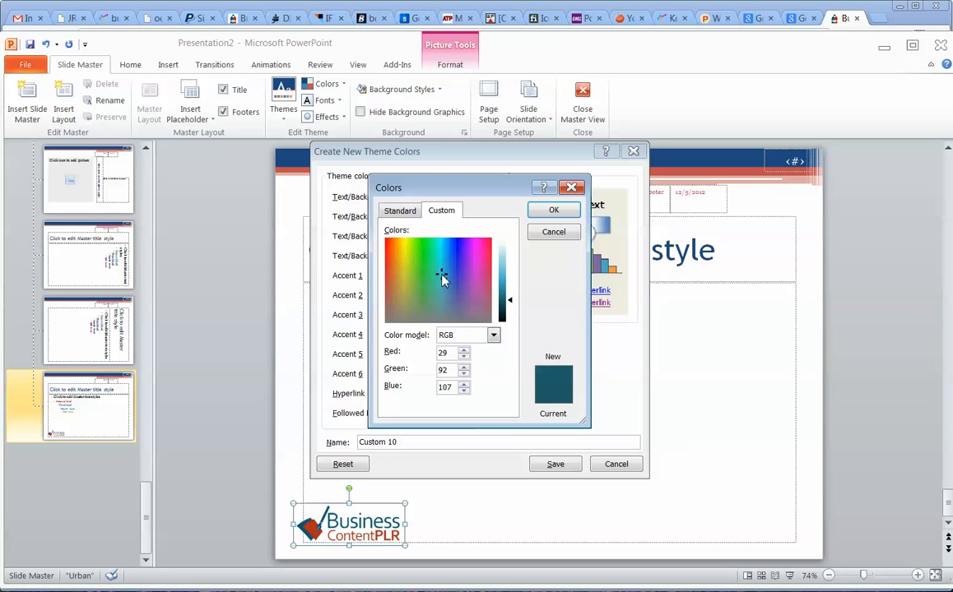
click(441, 273)
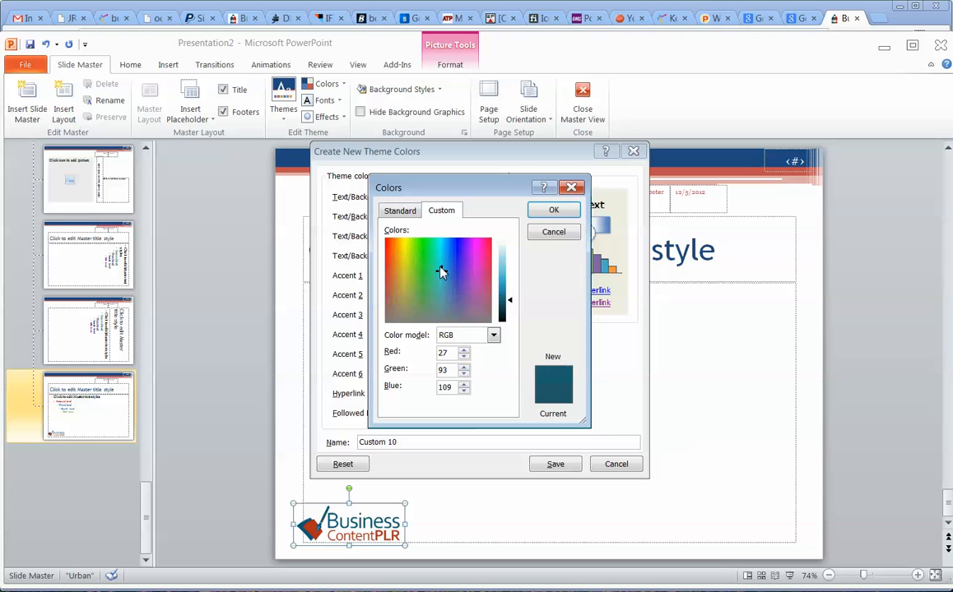
click(439, 267)
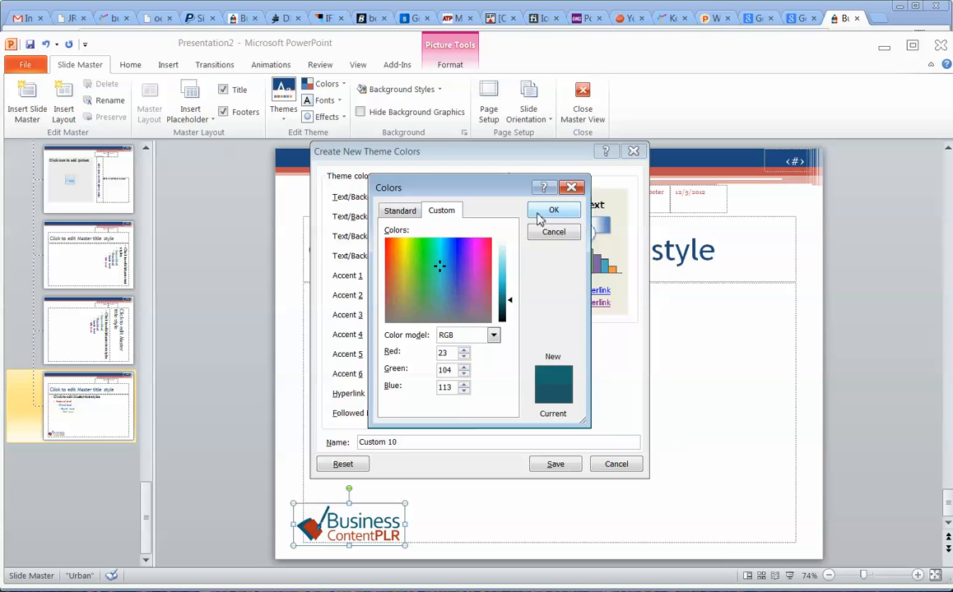
click(553, 211)
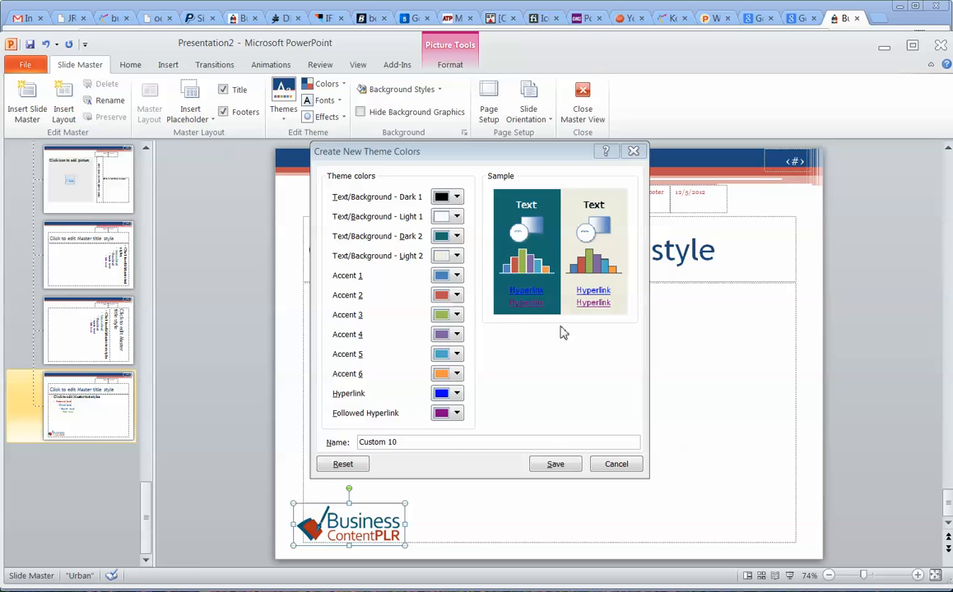
mouse_move(554, 464)
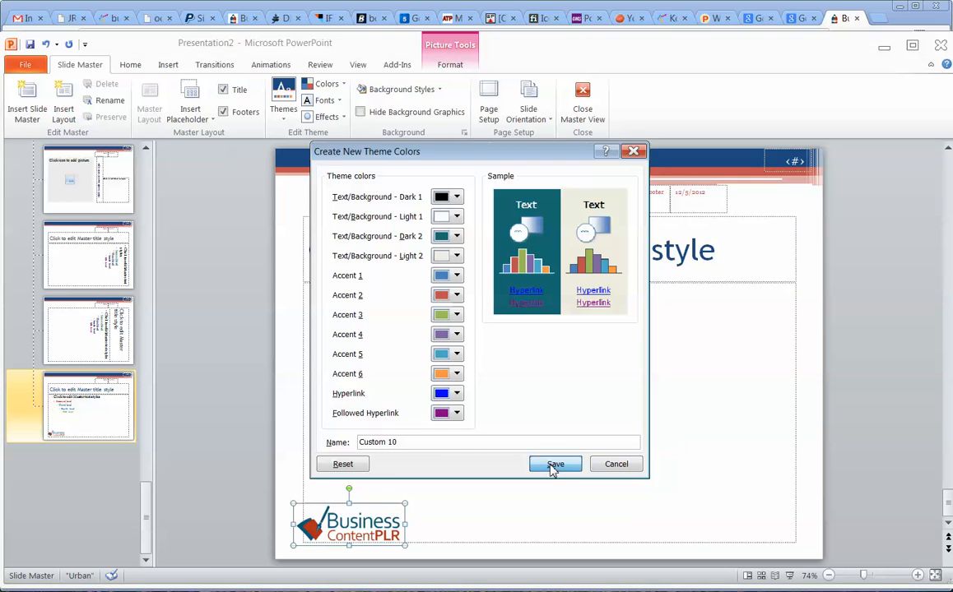
Step: Save the Custom 10 theme colours, giving the master its teal scheme
click(554, 464)
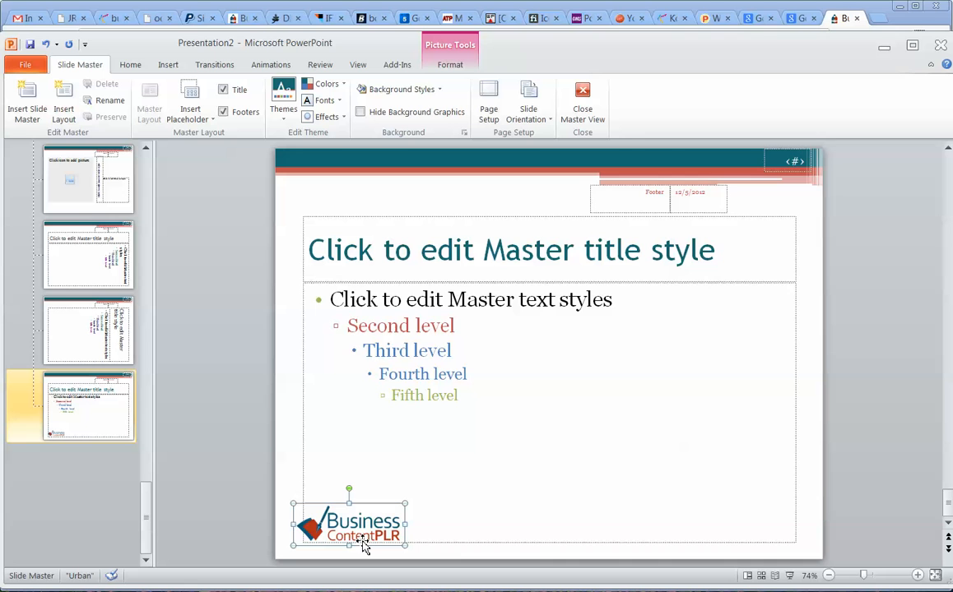
mouse_move(414, 525)
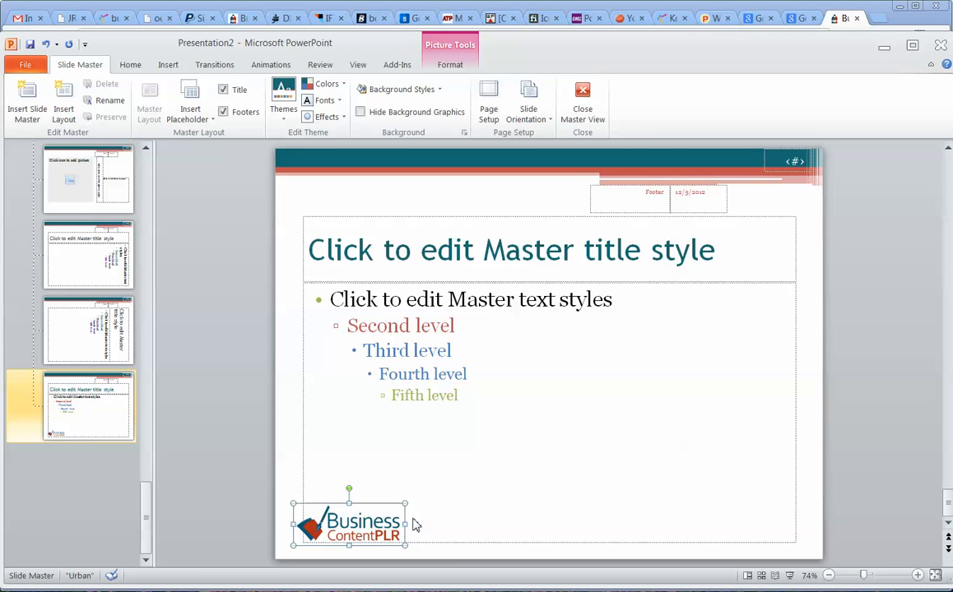
mouse_move(464, 492)
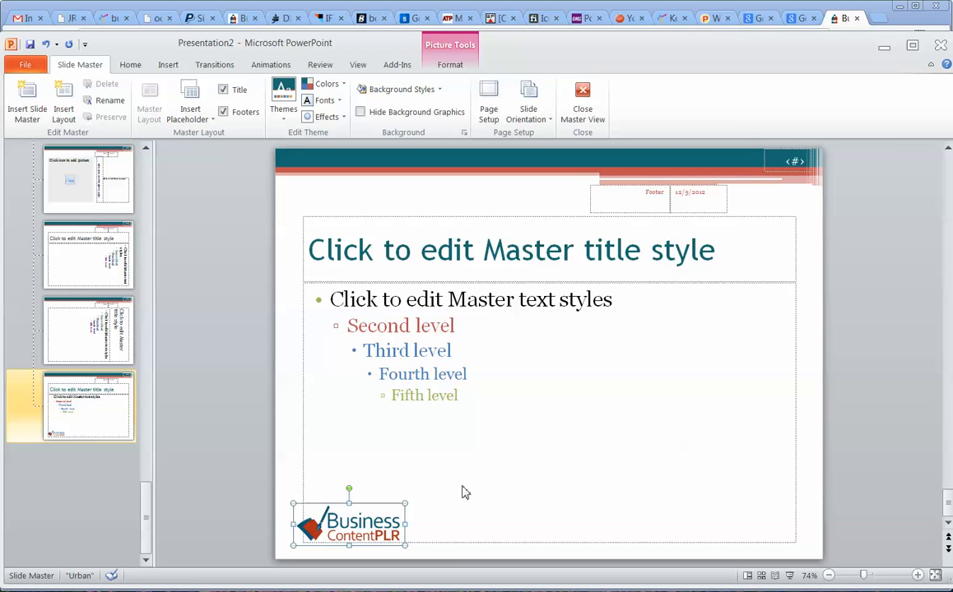
mouse_move(392, 469)
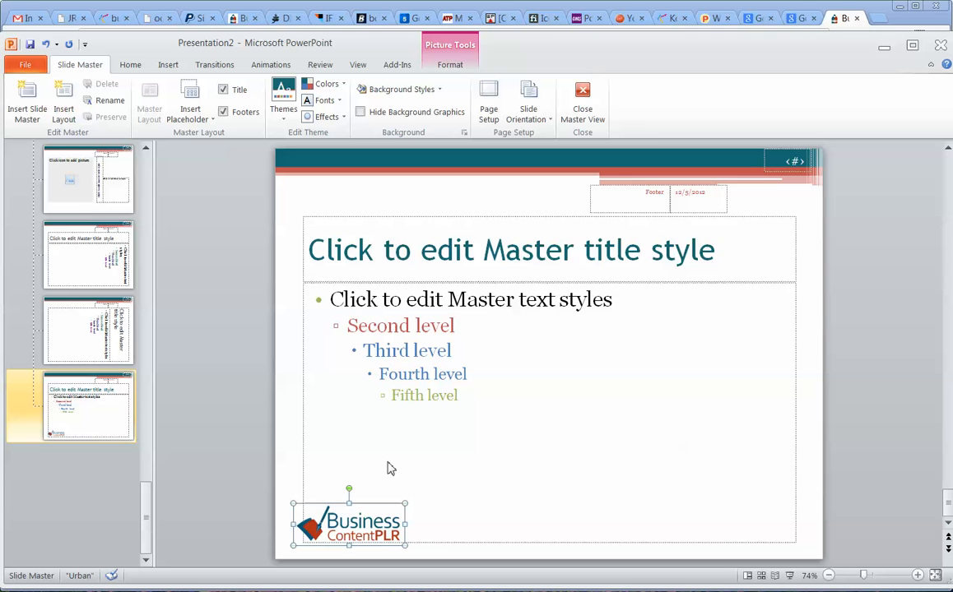
mouse_move(323, 83)
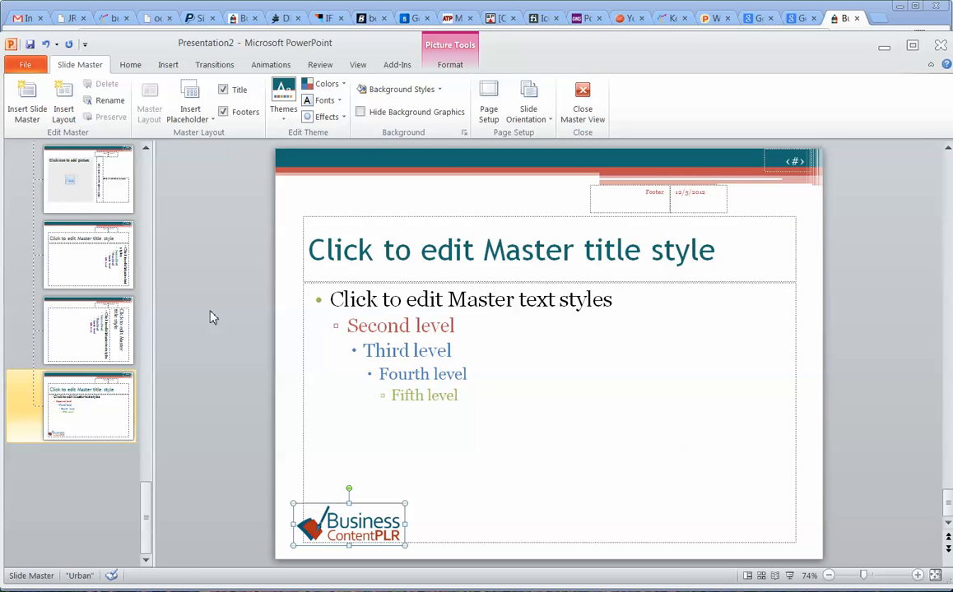
mouse_move(210, 311)
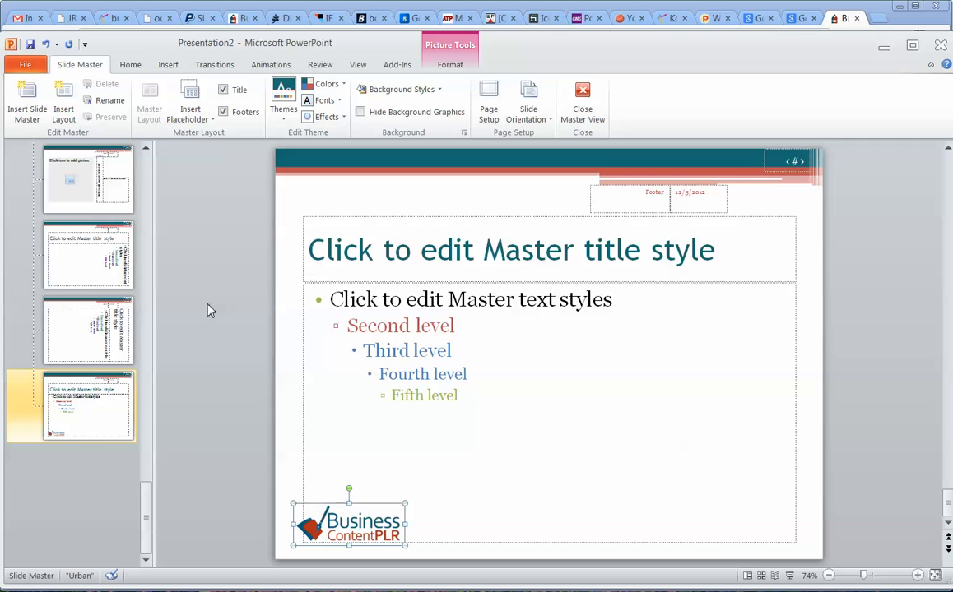
mouse_move(255, 148)
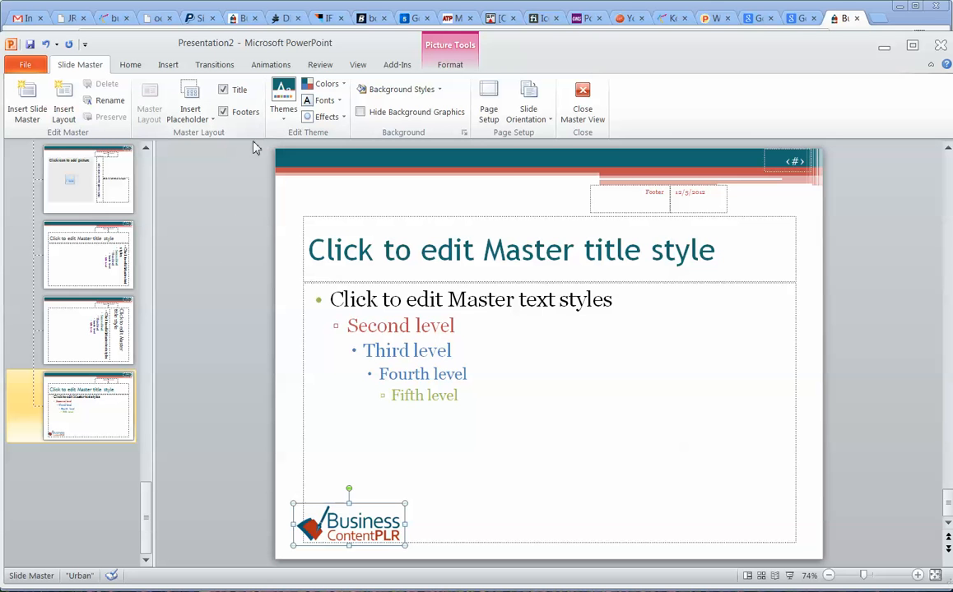
Step: Bring up the themes gallery with its save-theme option
click(283, 99)
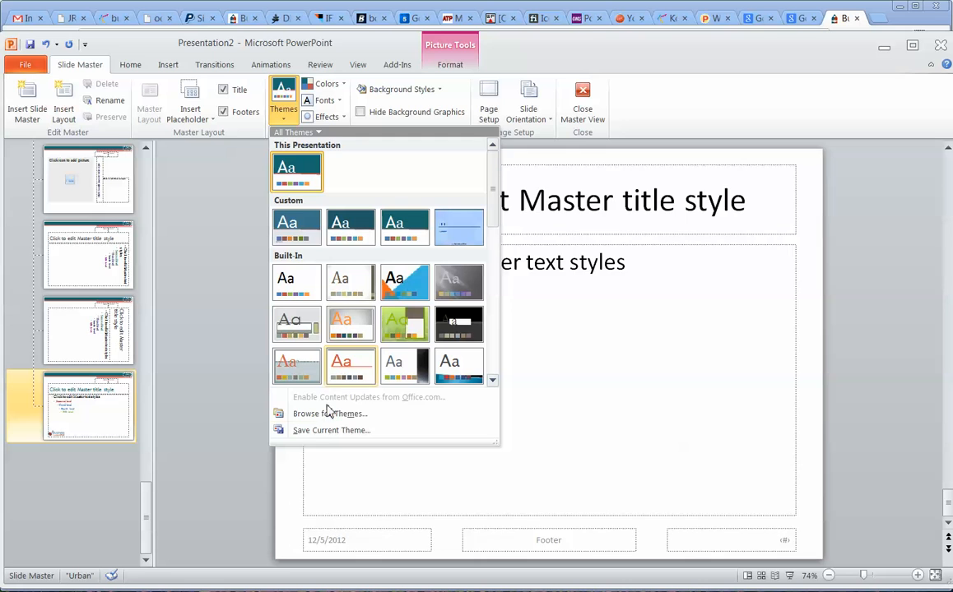
Step: Save the current theme as BCPLR3, replacing the existing theme file
click(331, 429)
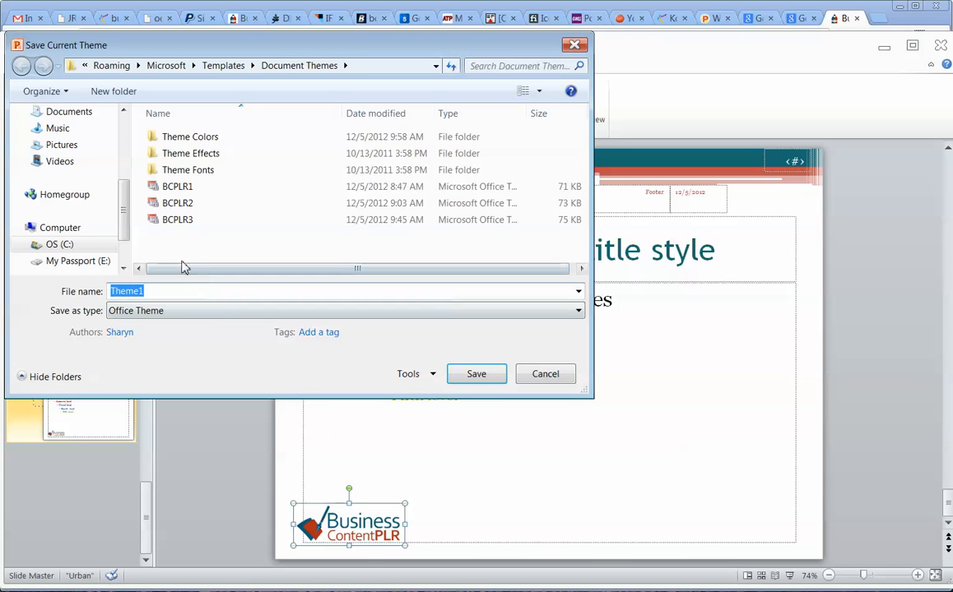
mouse_move(178, 220)
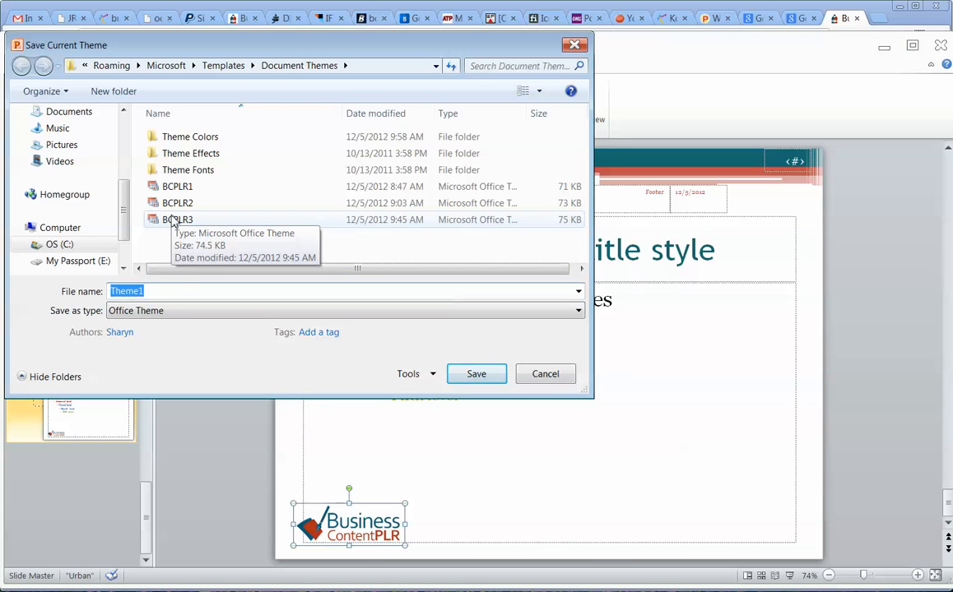
click(177, 219)
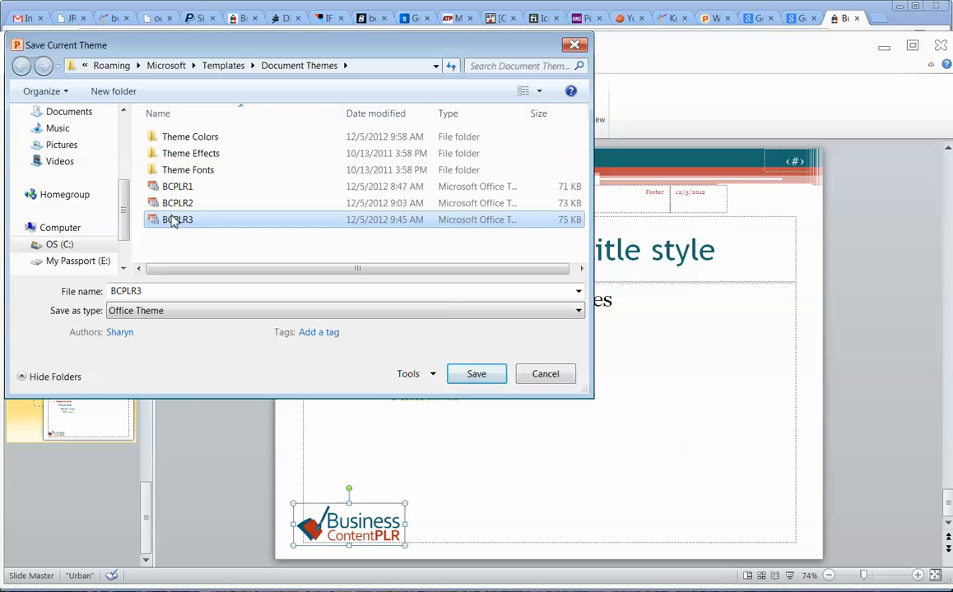
mouse_move(247, 240)
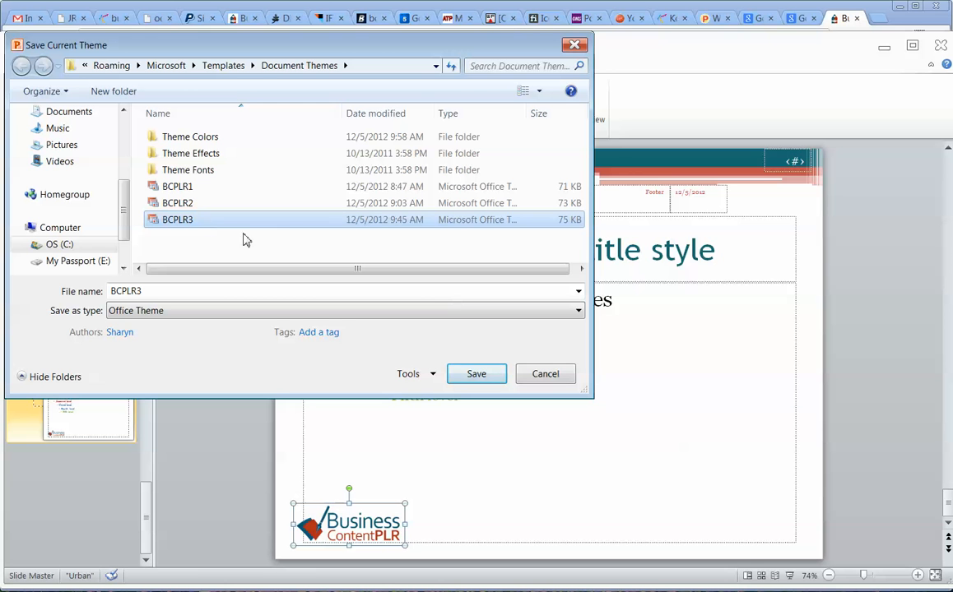
click(475, 374)
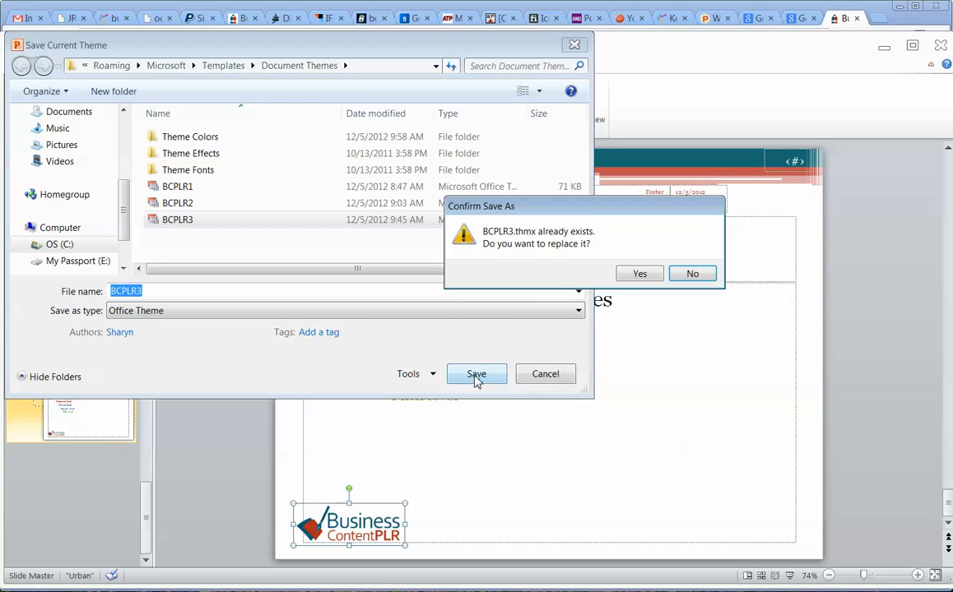
click(640, 273)
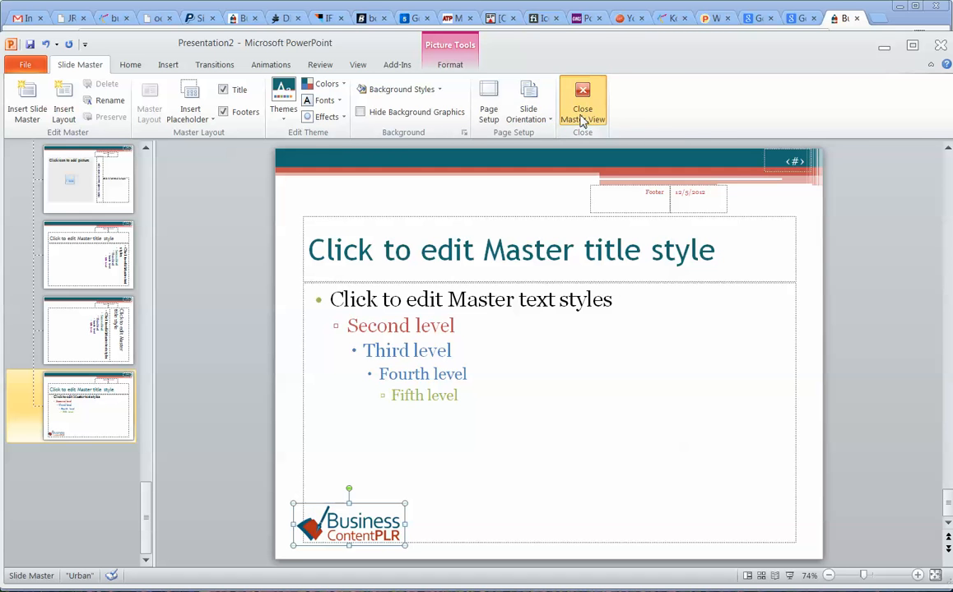
Step: Close Master view to return to the teal-themed slides and show the view options
click(583, 99)
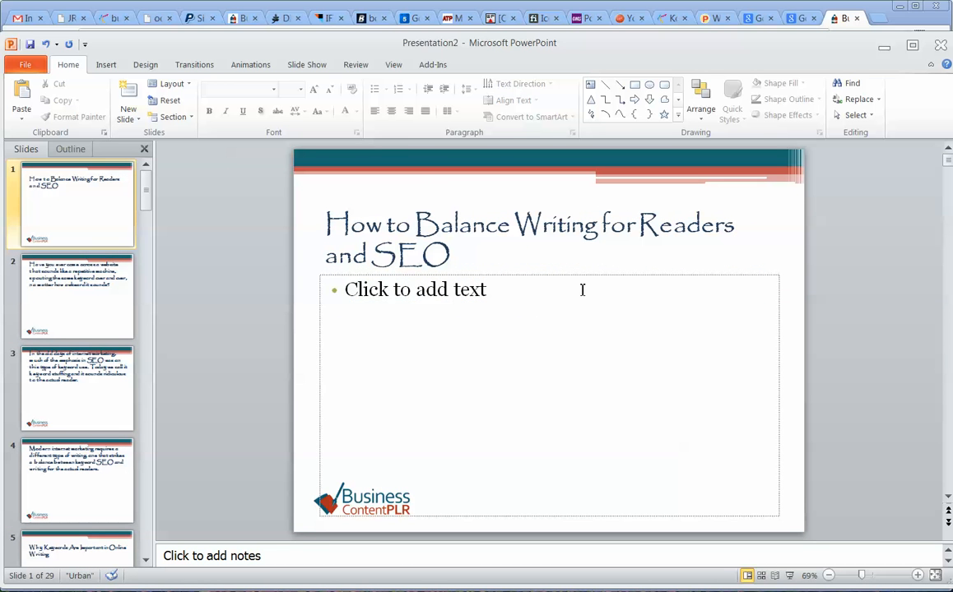
mouse_move(451, 347)
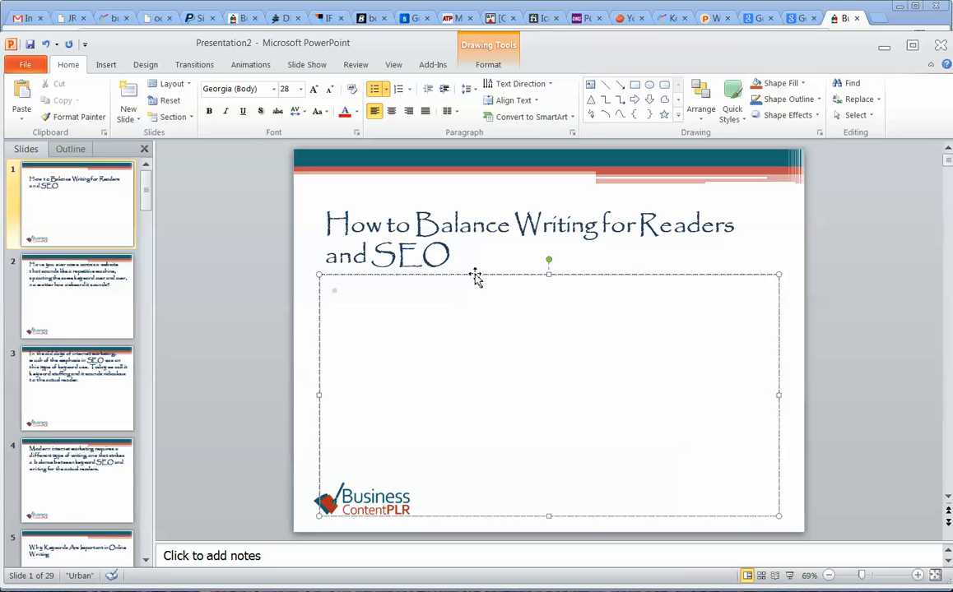
click(394, 64)
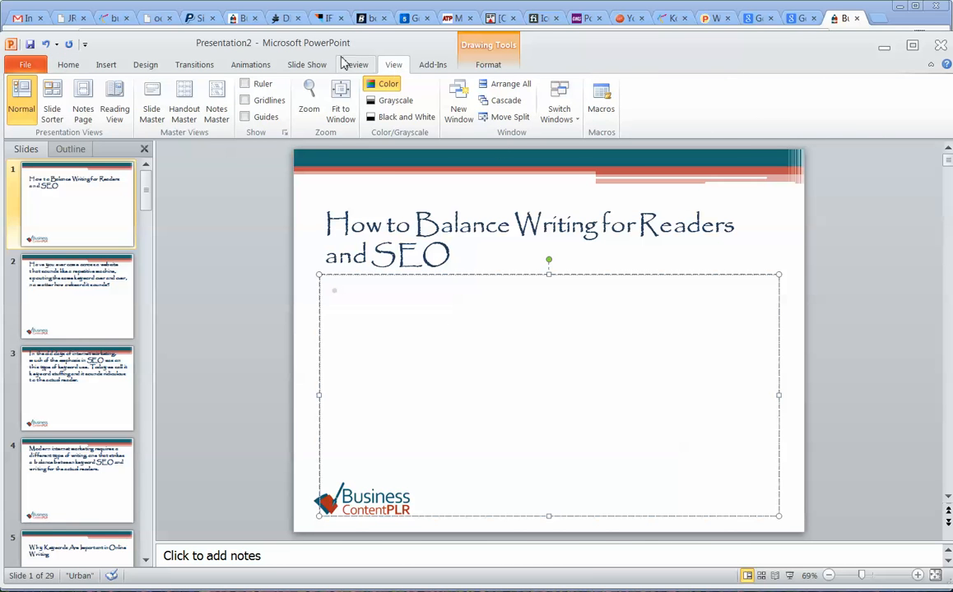
Step: Move the Title and Text layout's title placeholder down to mid-slide
click(152, 97)
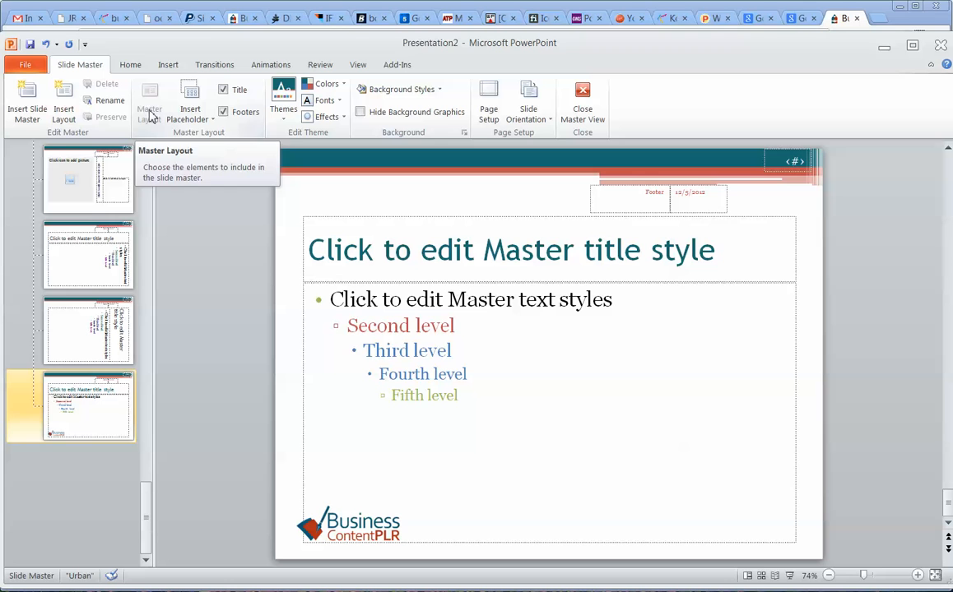
mouse_move(112, 415)
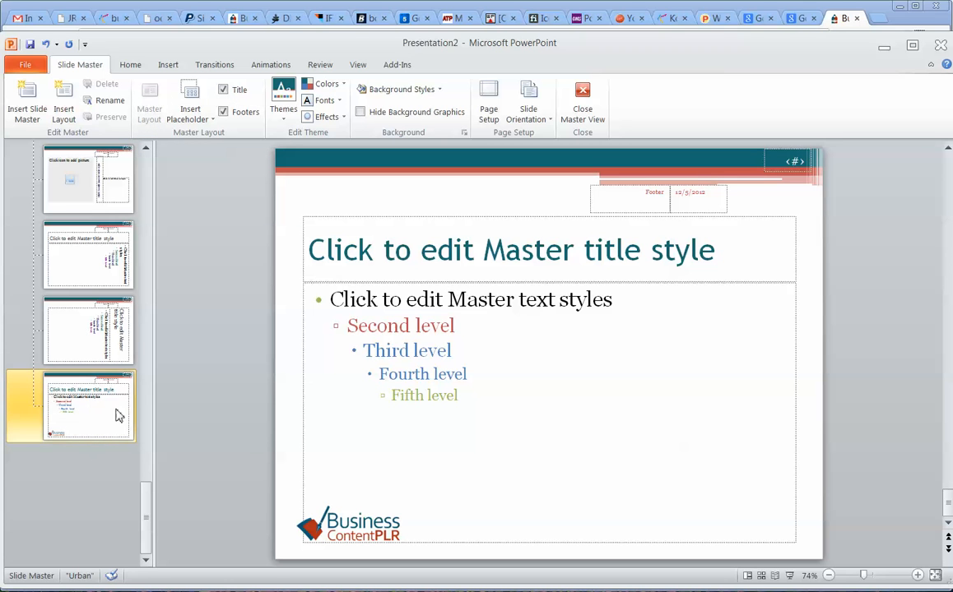
mouse_move(306, 362)
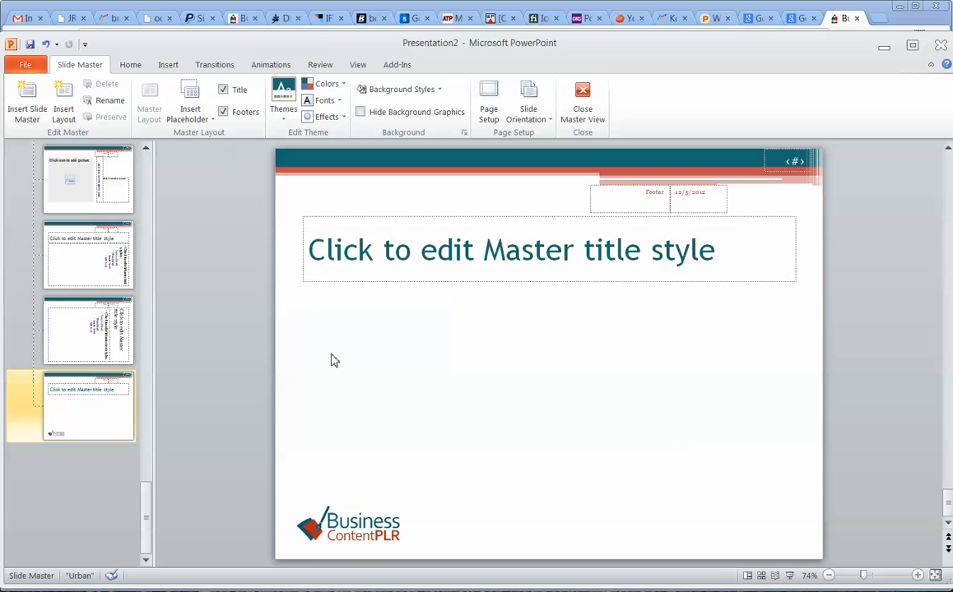
click(510, 250)
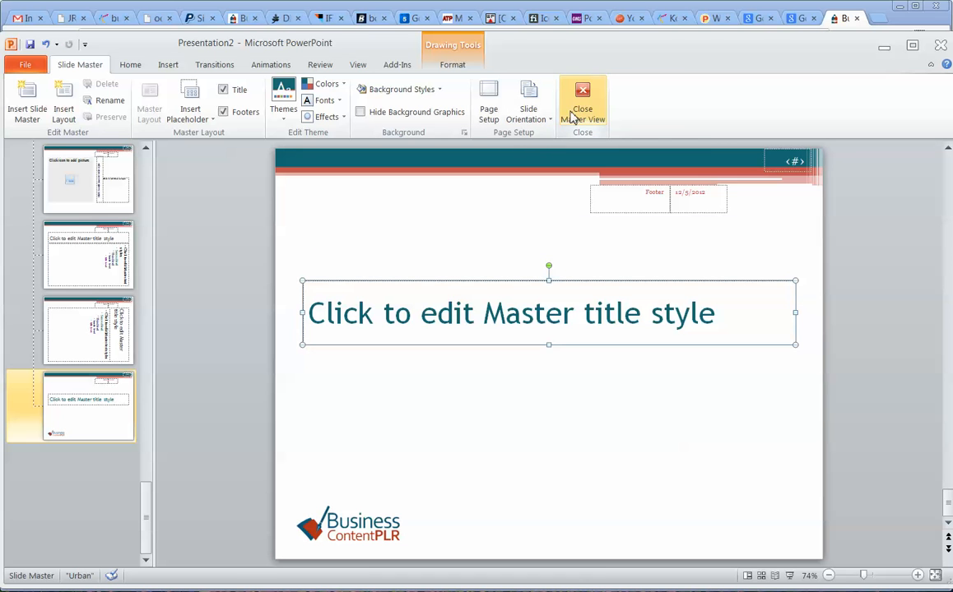
Step: Close master view and set slide 1's title to 'How to Balance Writing for Readers and SEO'
click(583, 99)
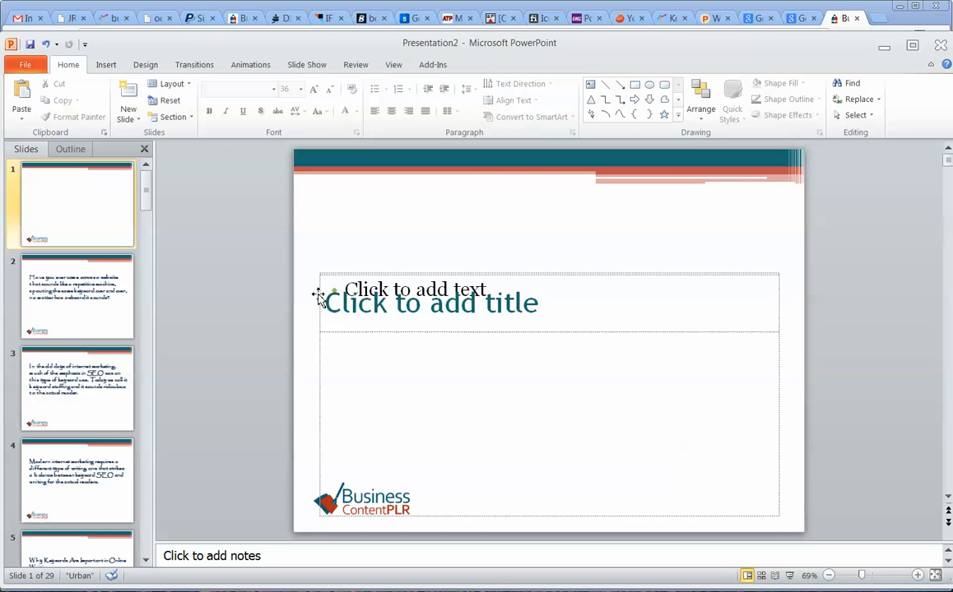
scroll(down, 3)
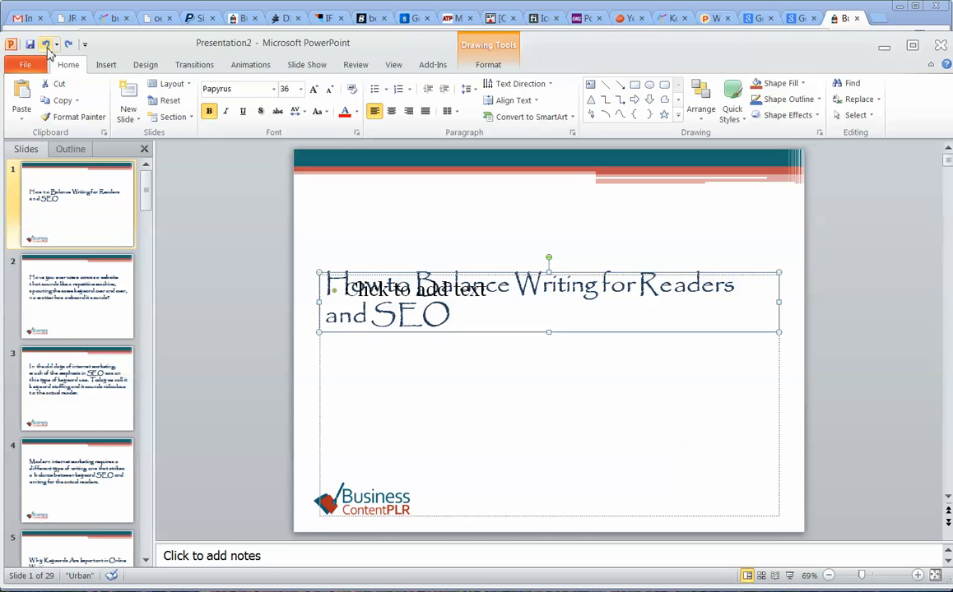
mouse_move(320, 392)
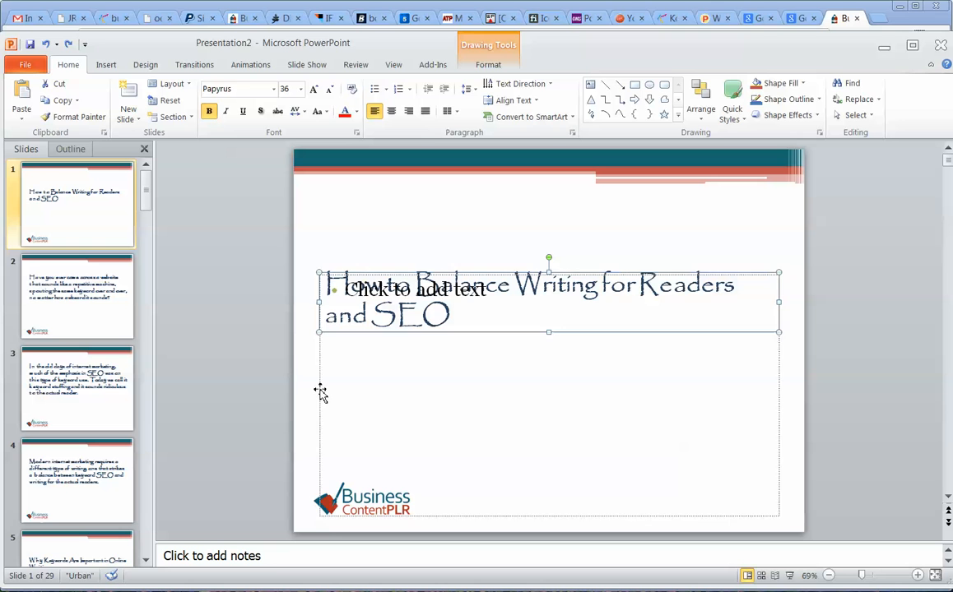
click(321, 393)
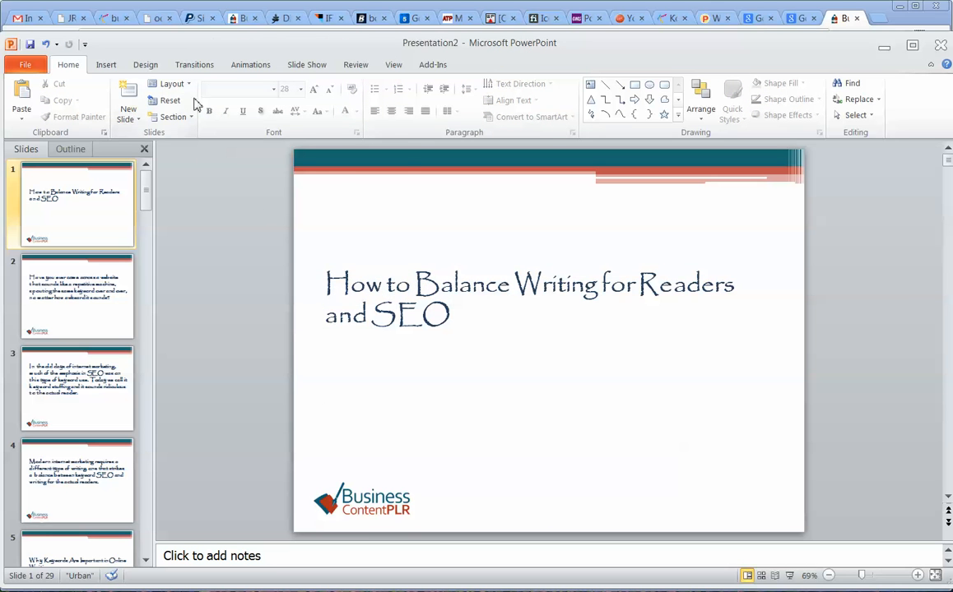
Step: Apply the Title and Text layout to slides 2 through 29 from Home > Layout
click(171, 82)
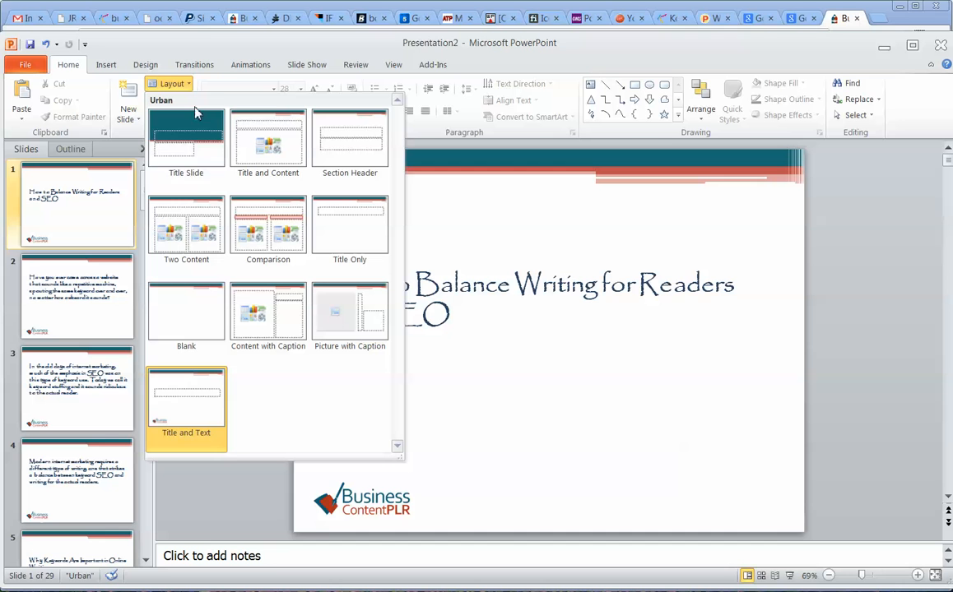
mouse_move(186, 403)
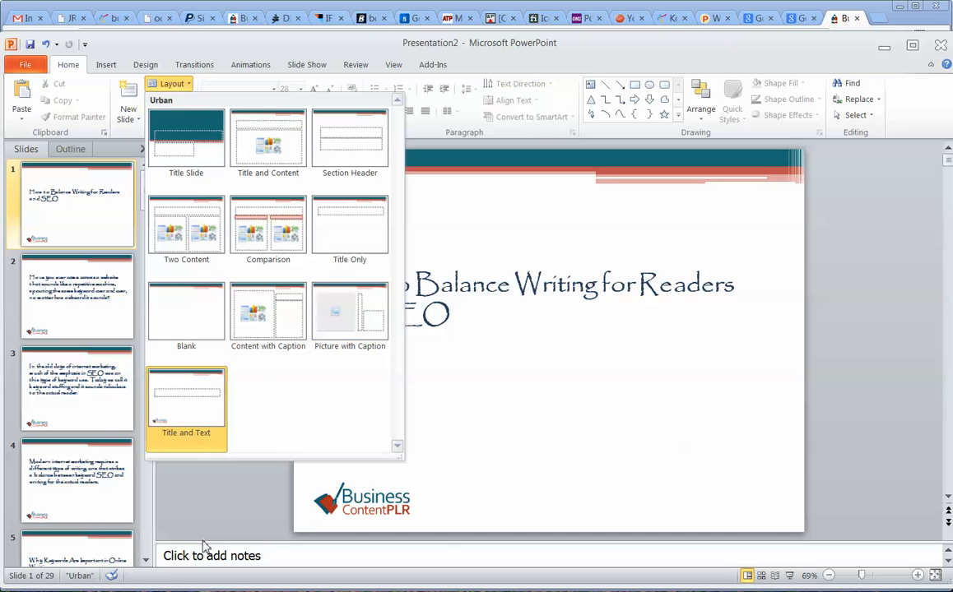
click(76, 296)
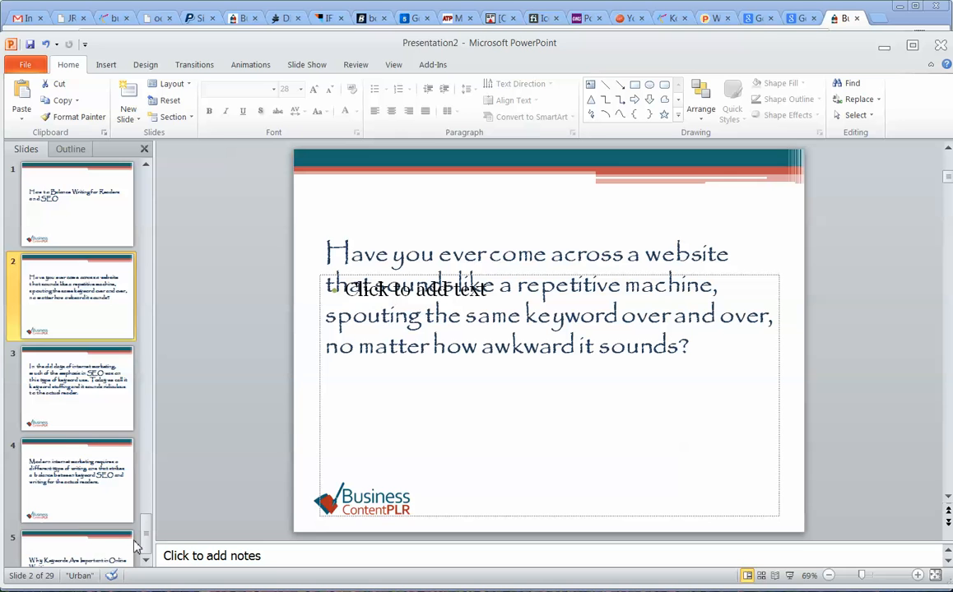
scroll(down, 3)
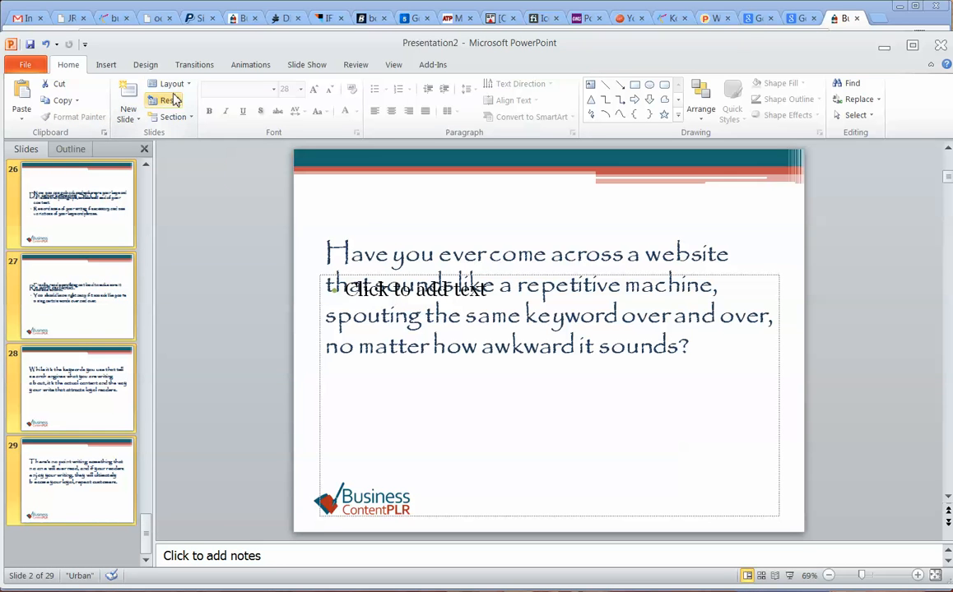
click(171, 82)
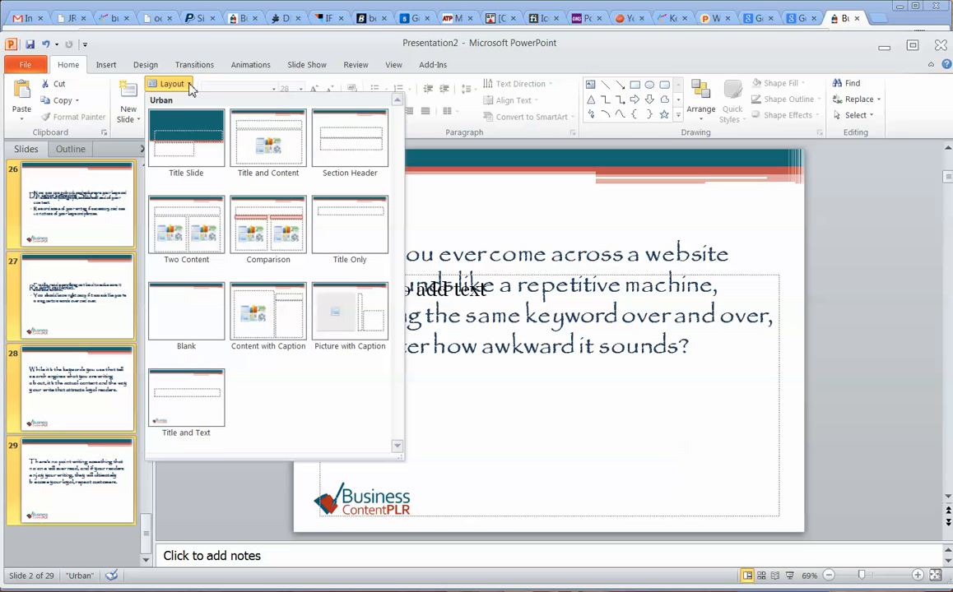
mouse_move(186, 400)
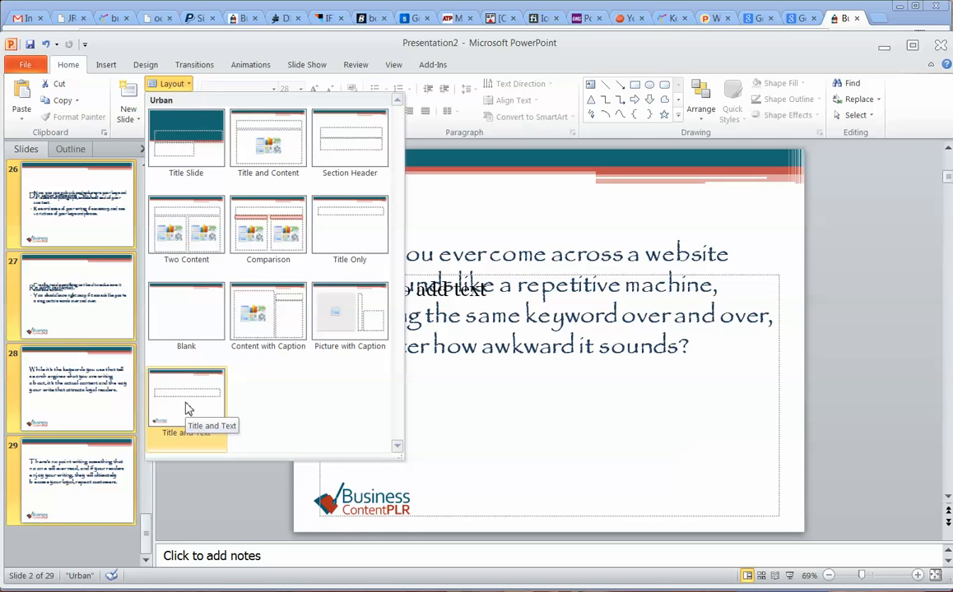
mouse_move(186, 400)
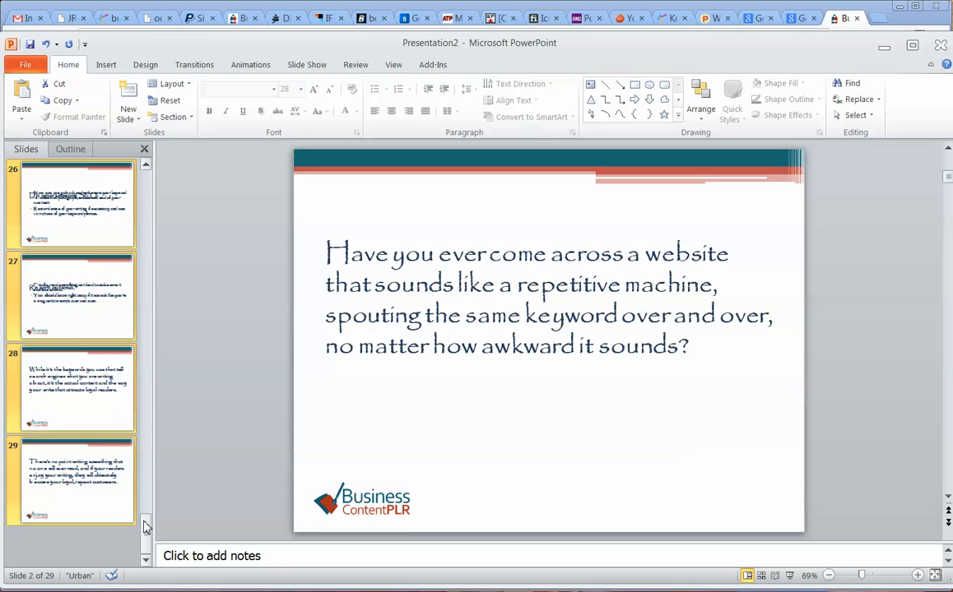
scroll(up, 3)
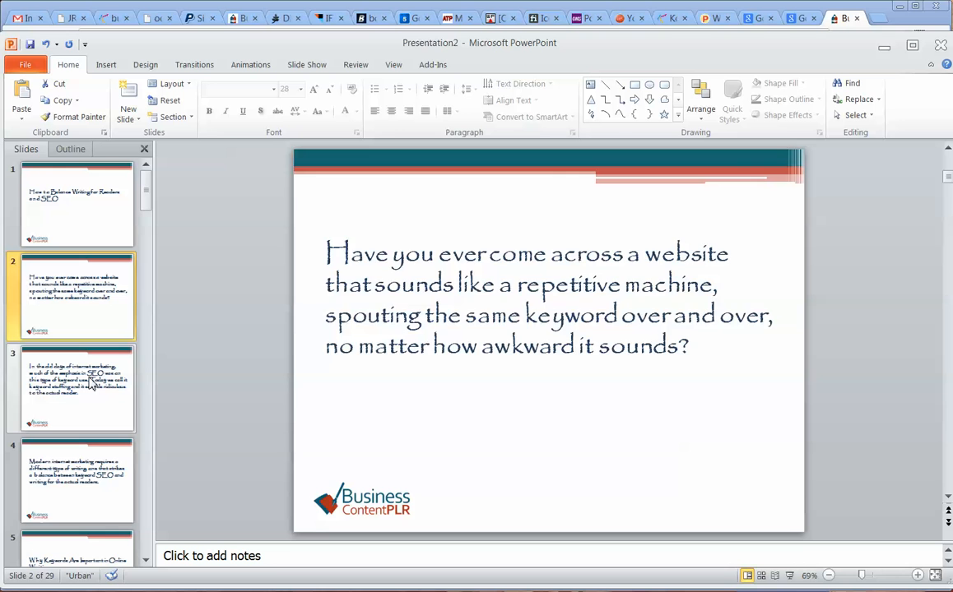
Step: Check slide 4, then reopen Slide Master and show the theme gallery
click(77, 480)
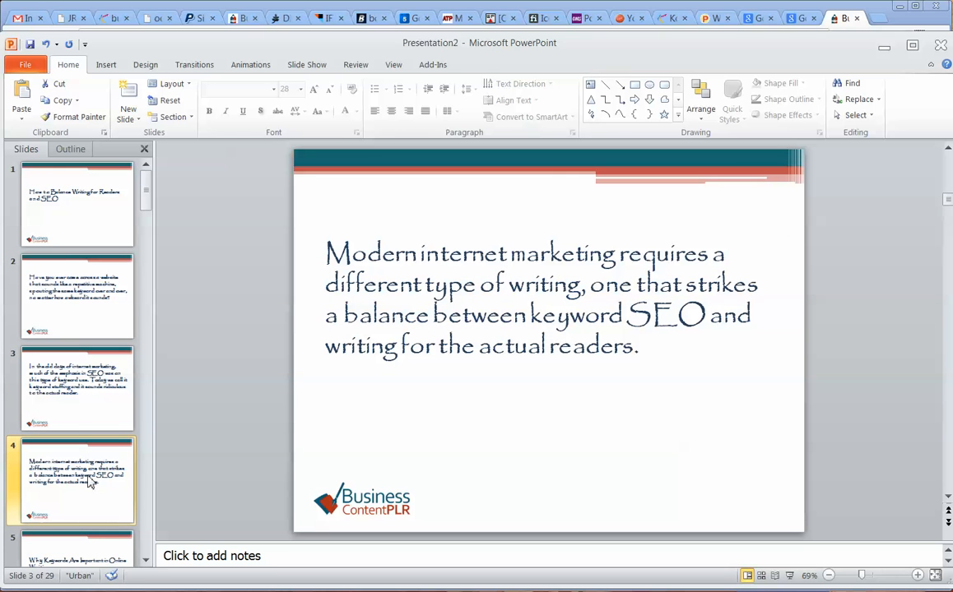
click(79, 480)
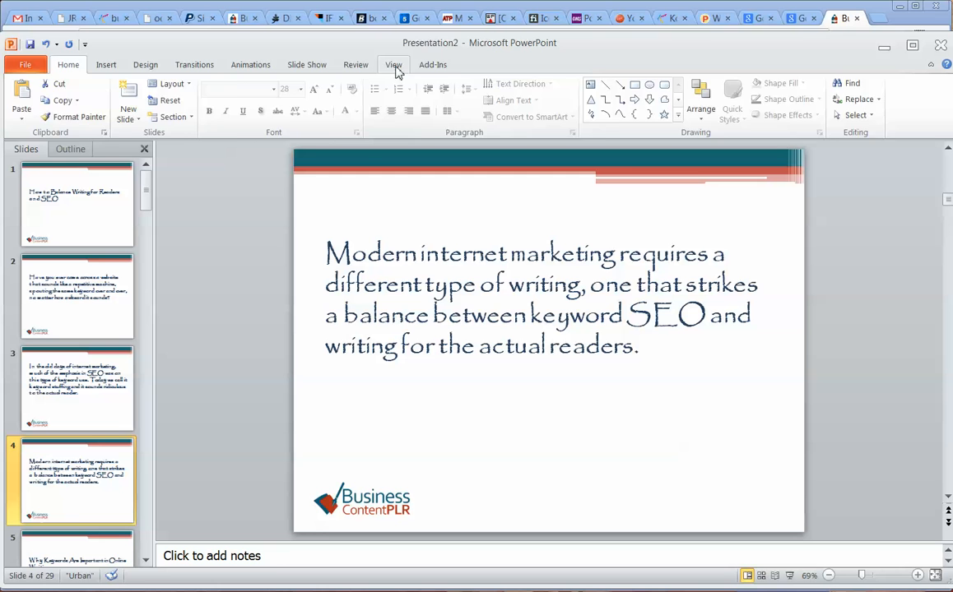
click(394, 64)
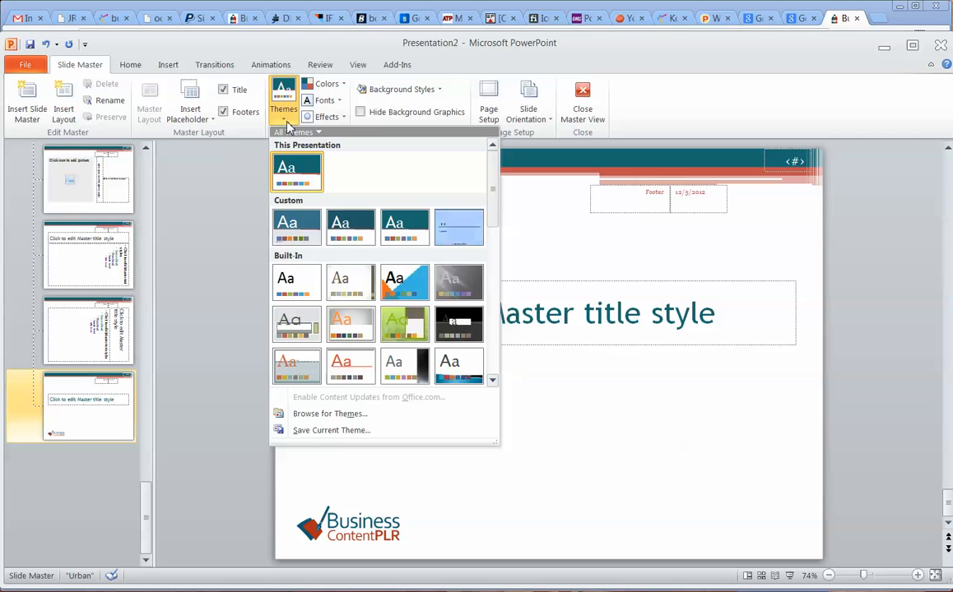
Step: Save the current theme as BCPLR3, replacing the existing theme file
click(333, 431)
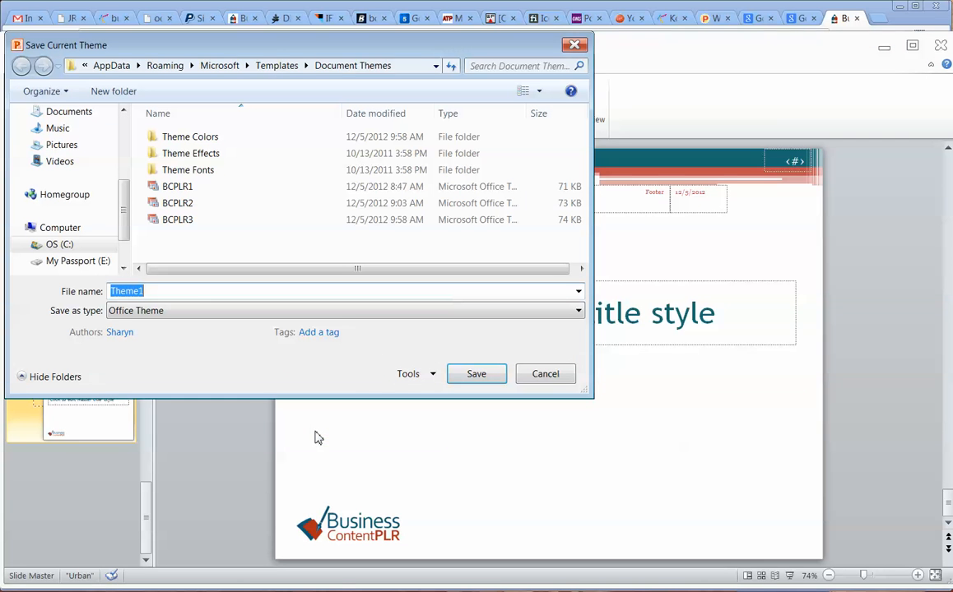
click(178, 219)
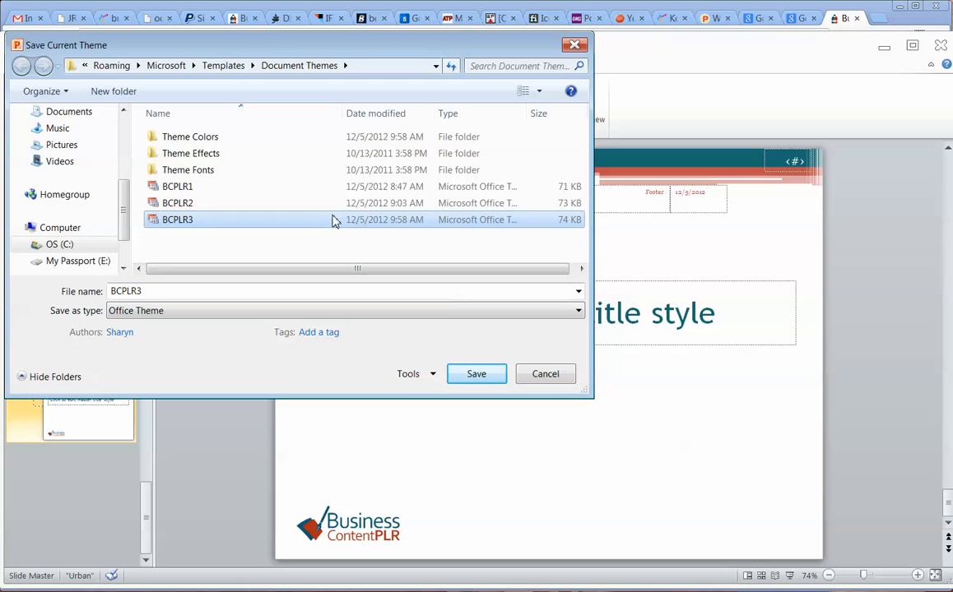
click(475, 373)
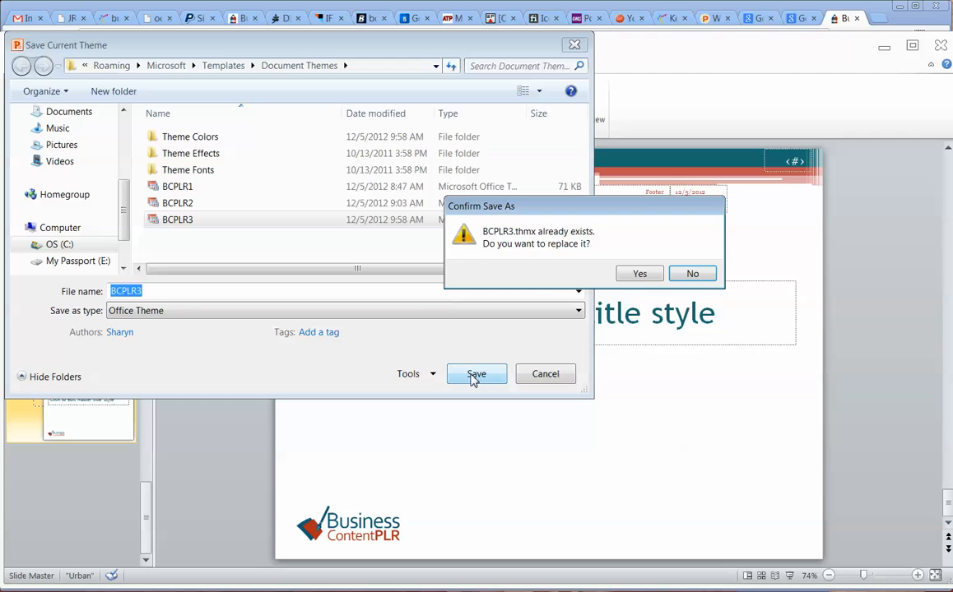
click(640, 273)
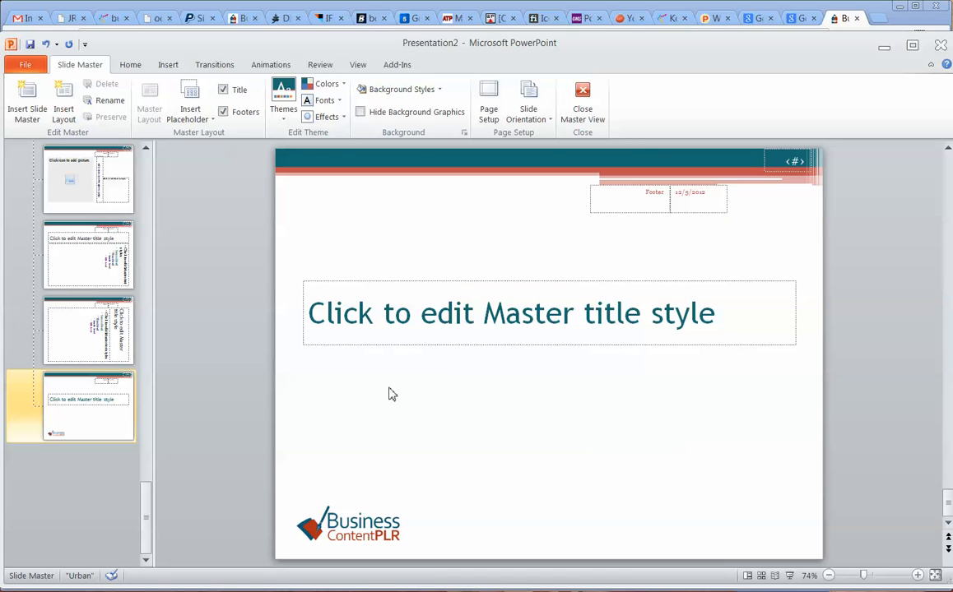
mouse_move(270, 64)
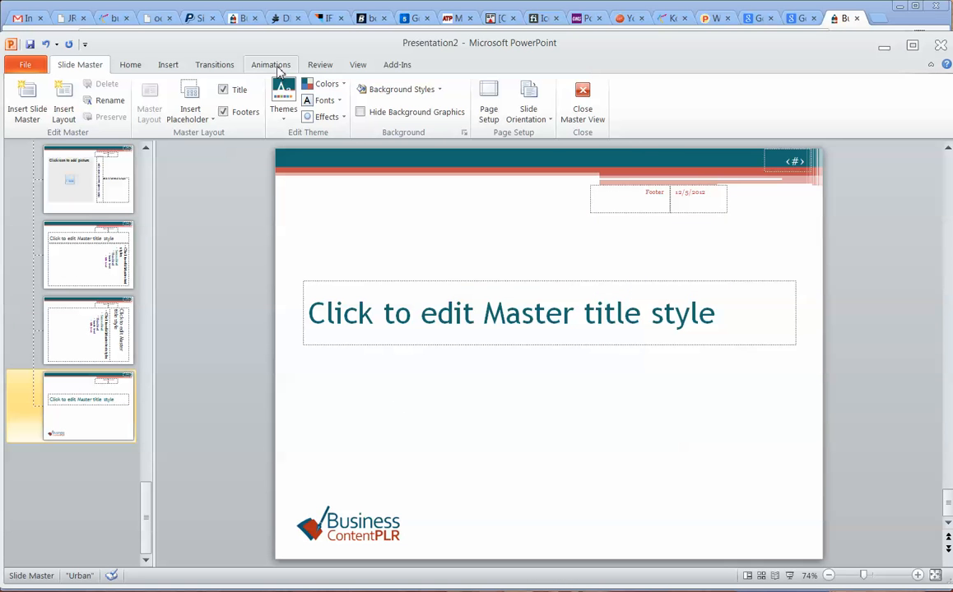
mouse_move(130, 64)
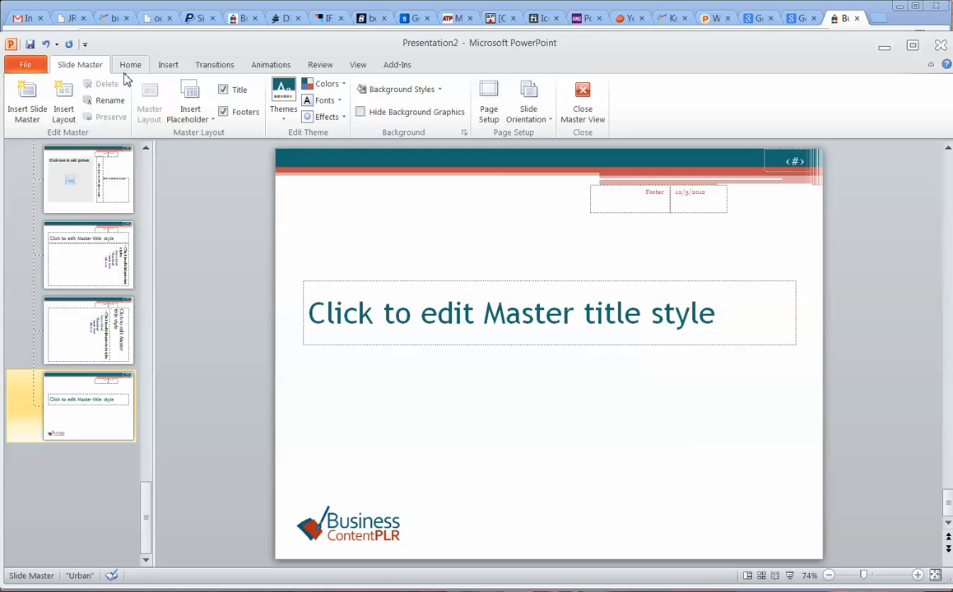
Step: Review the theme gallery, then close master view back to slide 4
click(283, 99)
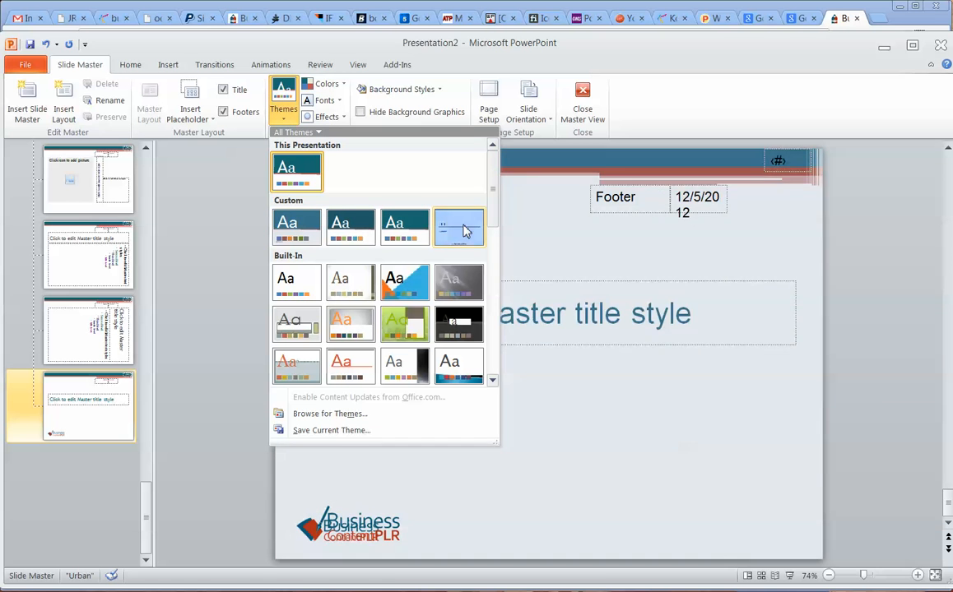
click(458, 227)
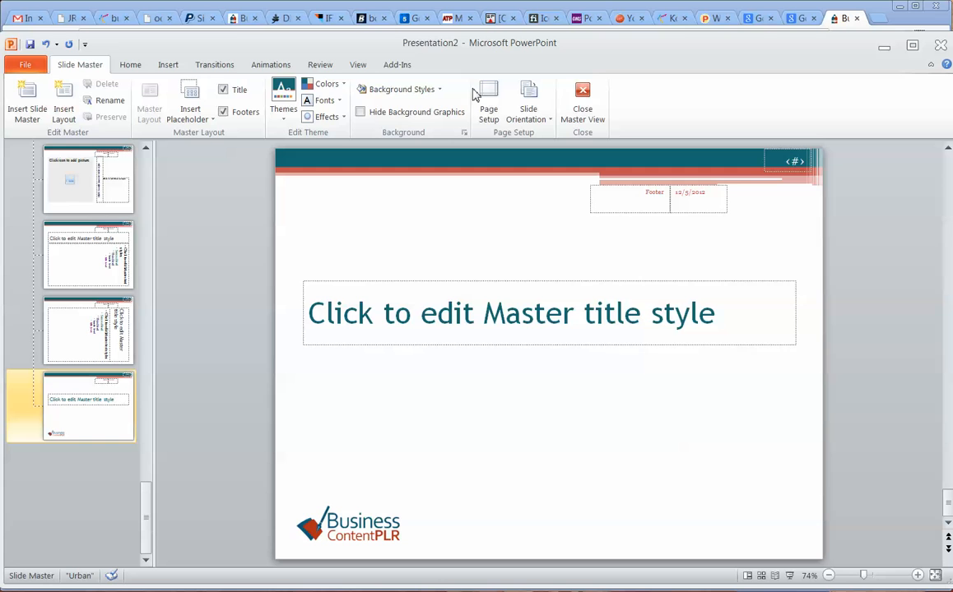
click(583, 102)
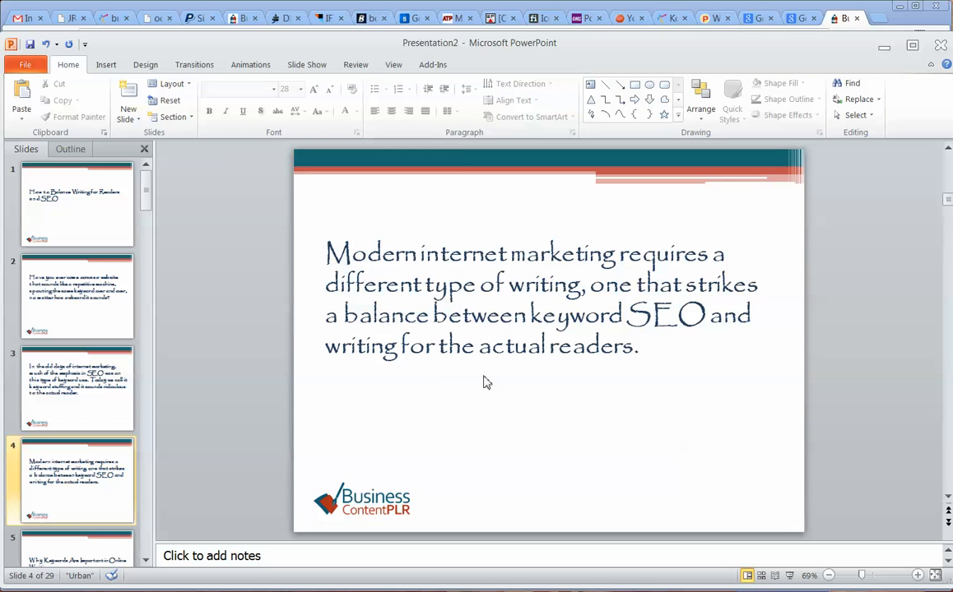
mouse_move(461, 155)
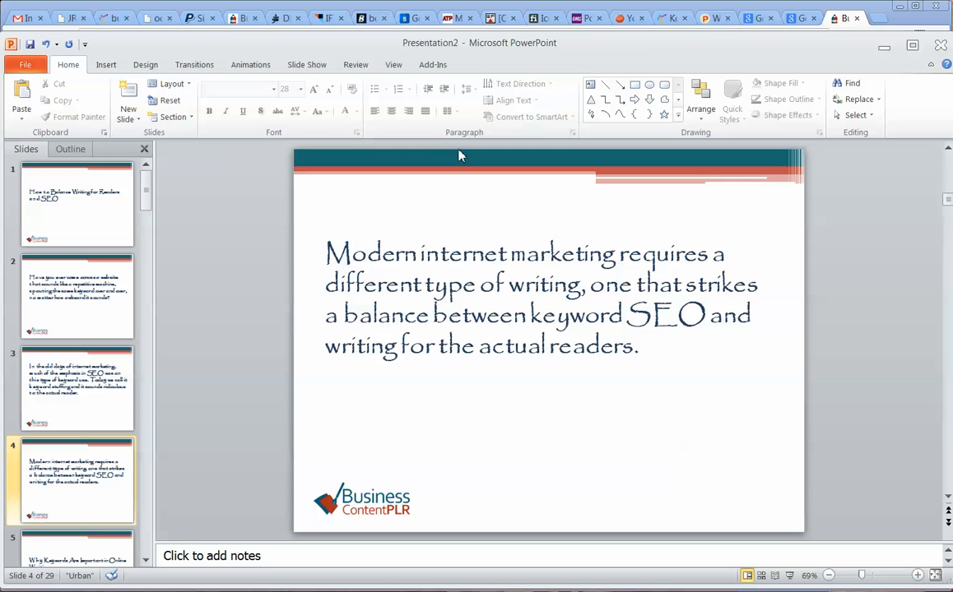